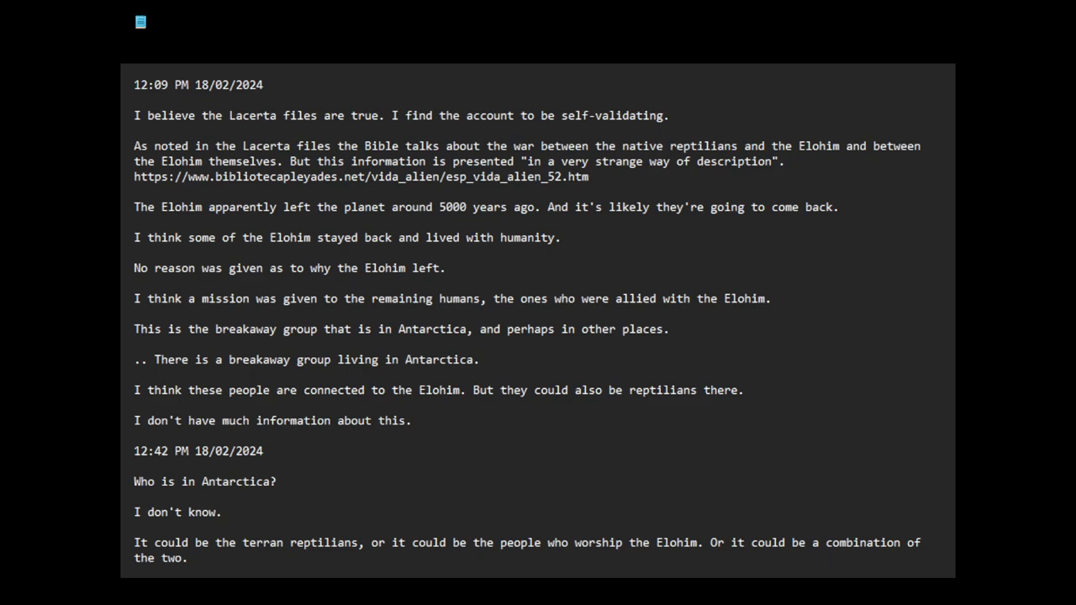
# Add a first line '8:00 PM 18/02/2024 -- time and date of recording video' above the notes
pyautogui.click(231, 115)
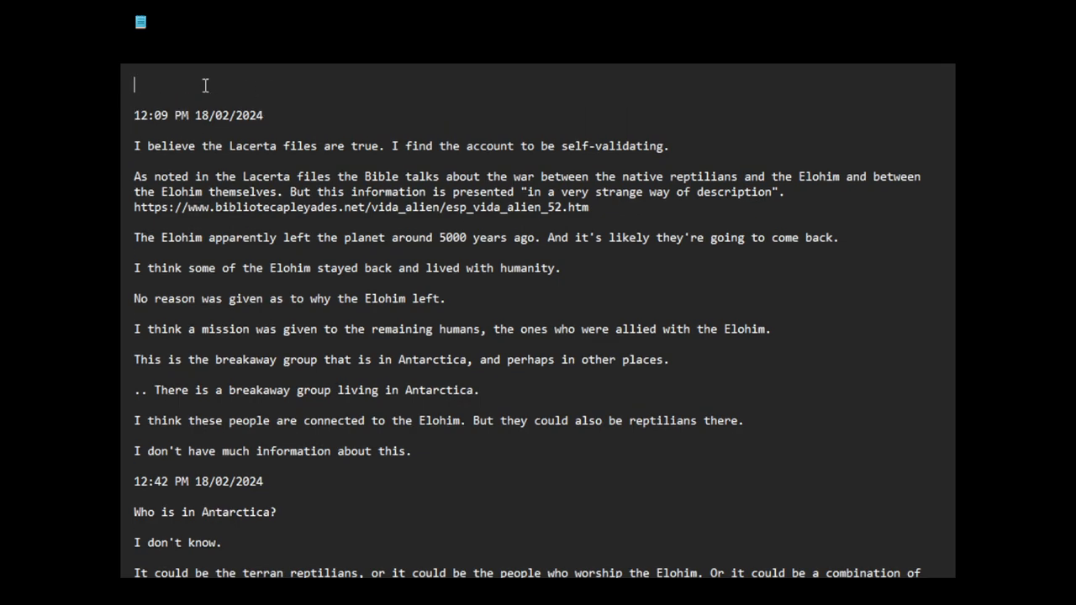
pyautogui.write('8:00 PM 18/02/2024')
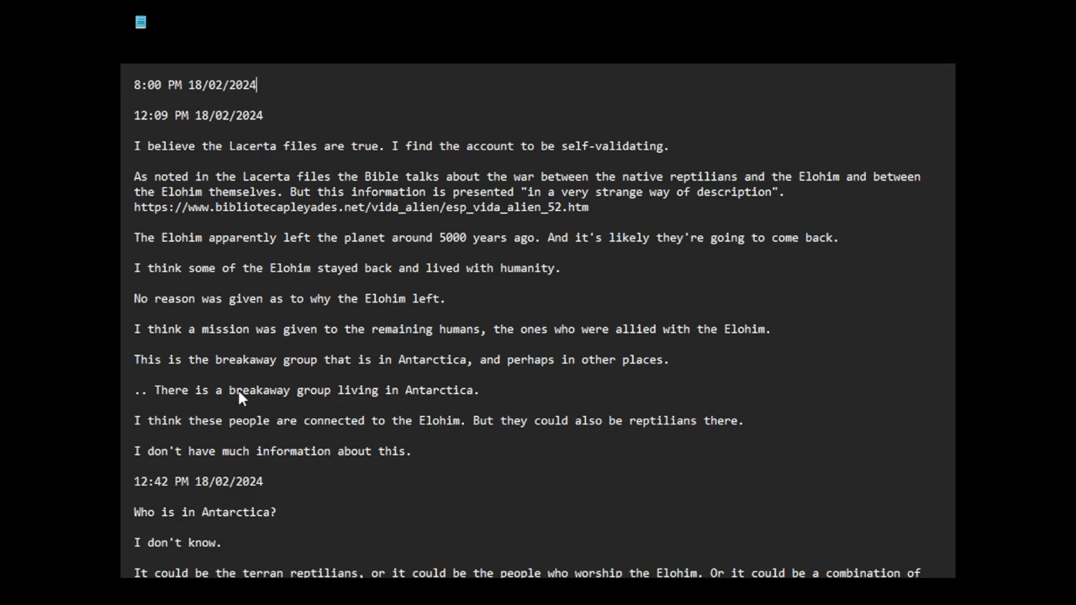
pyautogui.write('--')
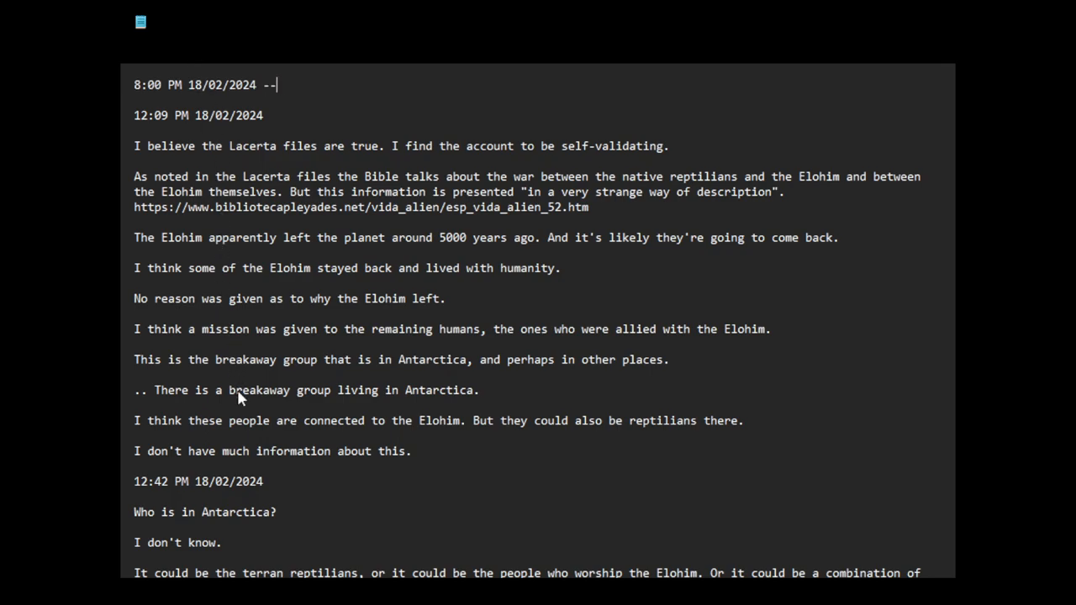
pyautogui.write('time and')
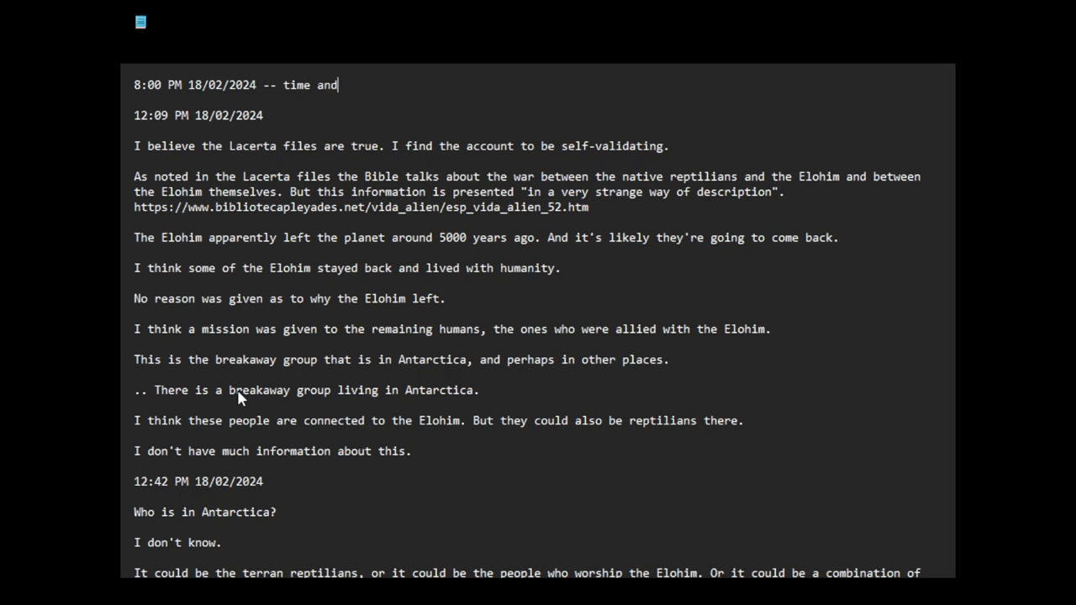
pyautogui.write('date')
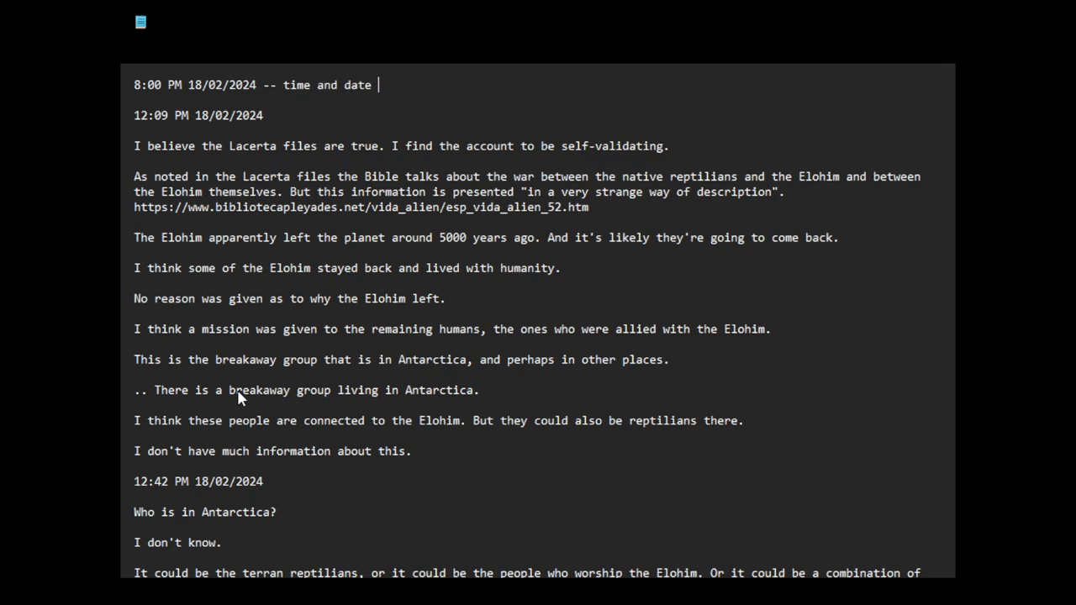
pyautogui.write('of recording video')
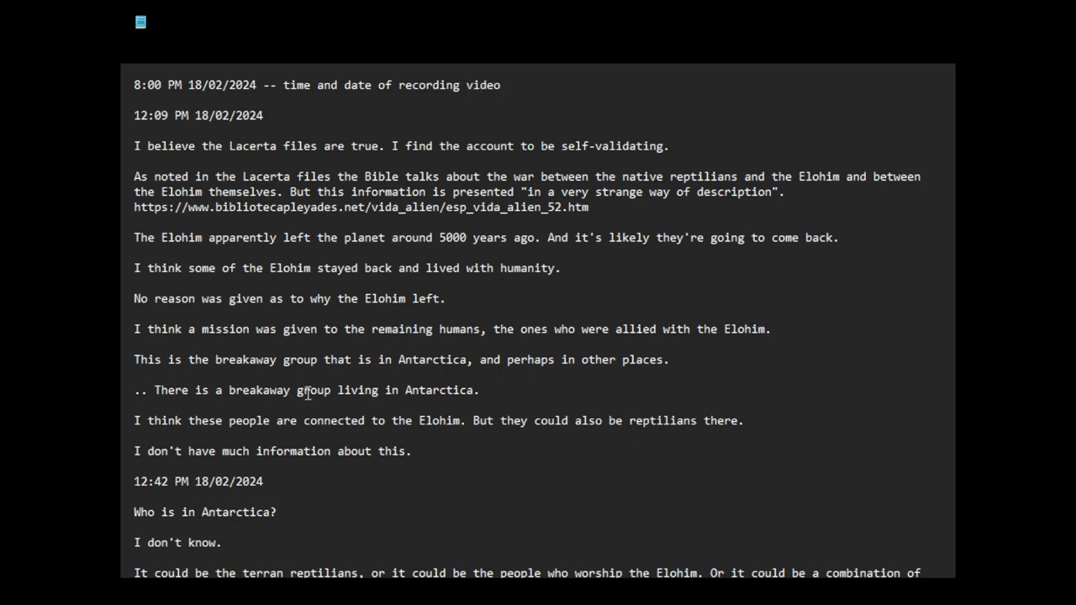
# Insert the AEDT timezone after the recording date in the header line
pyautogui.click(500, 84)
pyautogui.write('A')
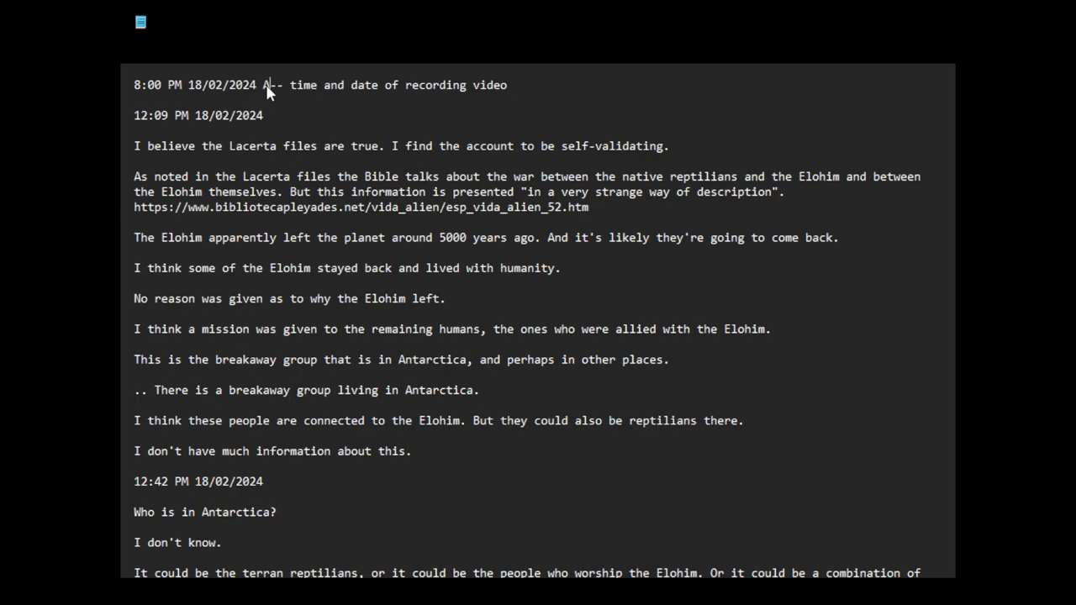
pyautogui.write('EDT')
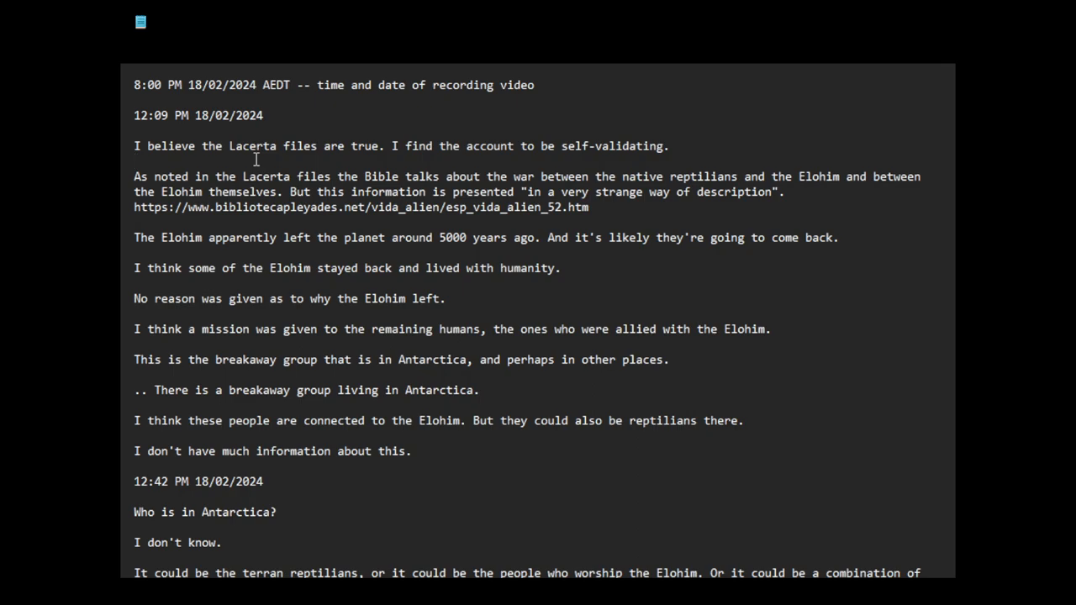
pyautogui.moveTo(144, 267)
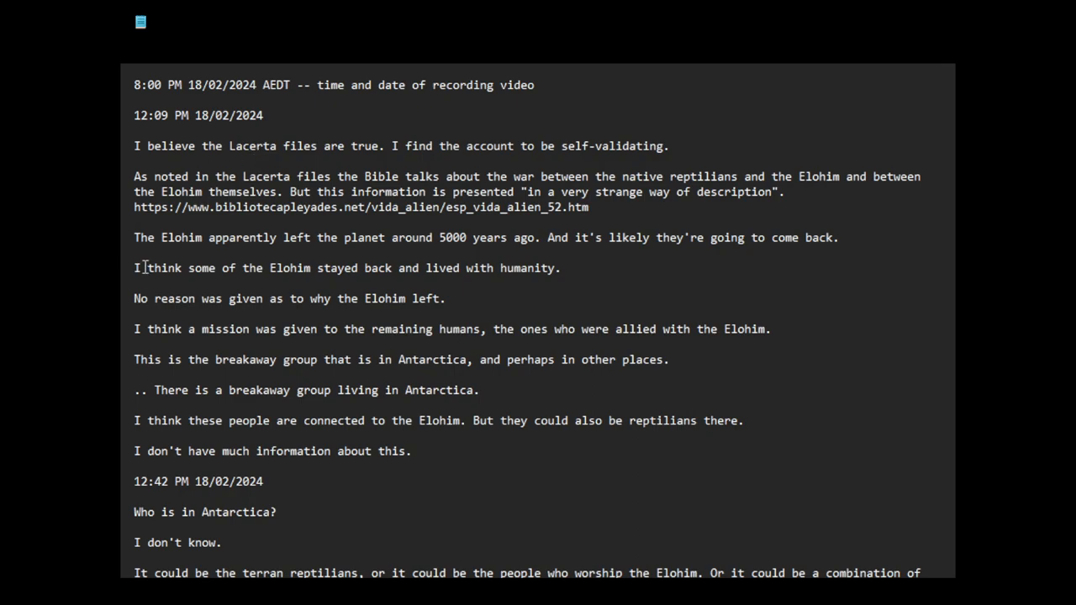
pyautogui.moveTo(135, 267); pyautogui.dragTo(312, 268)
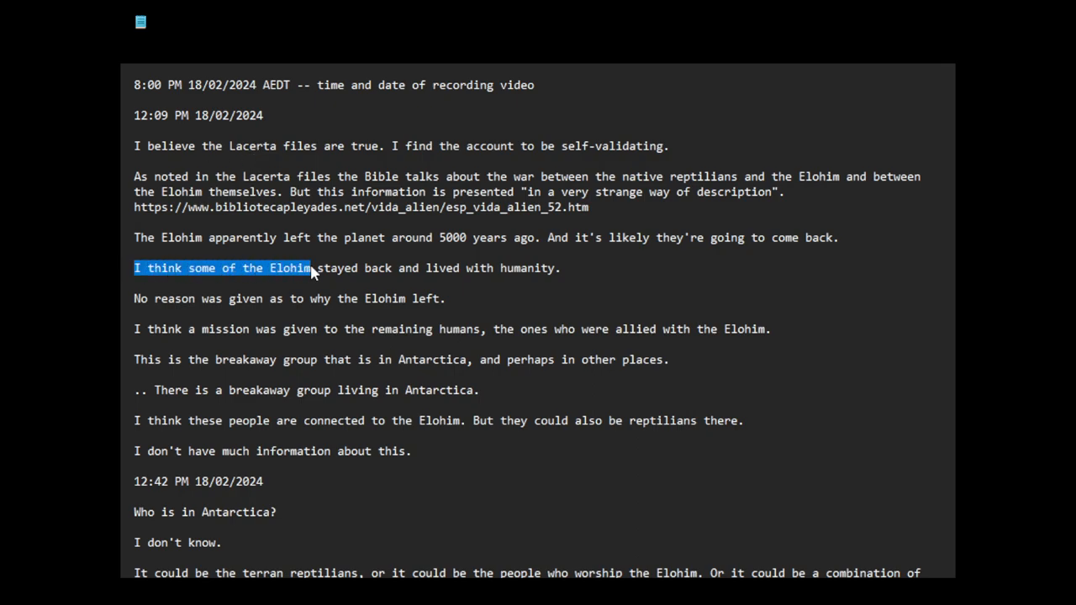
pyautogui.moveTo(312, 268); pyautogui.dragTo(560, 267)
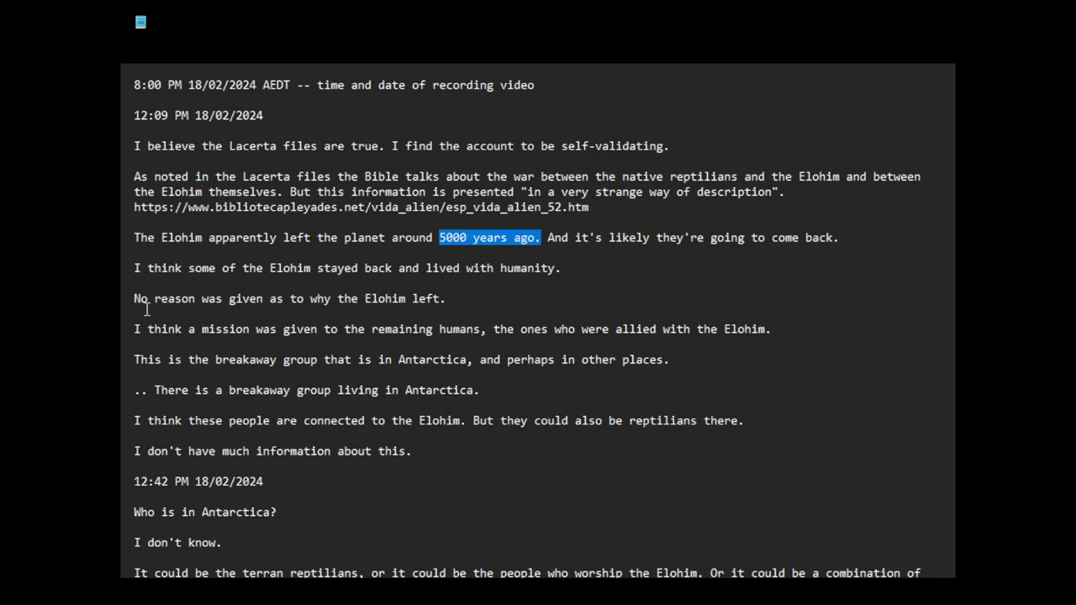
pyautogui.moveTo(342, 310)
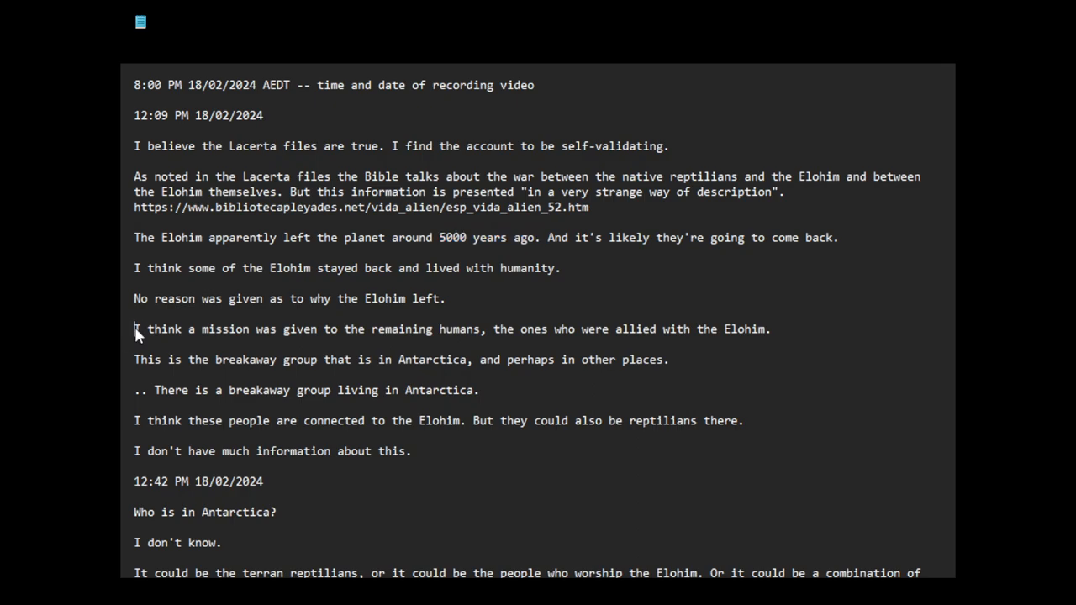
pyautogui.moveTo(135, 328); pyautogui.dragTo(318, 327)
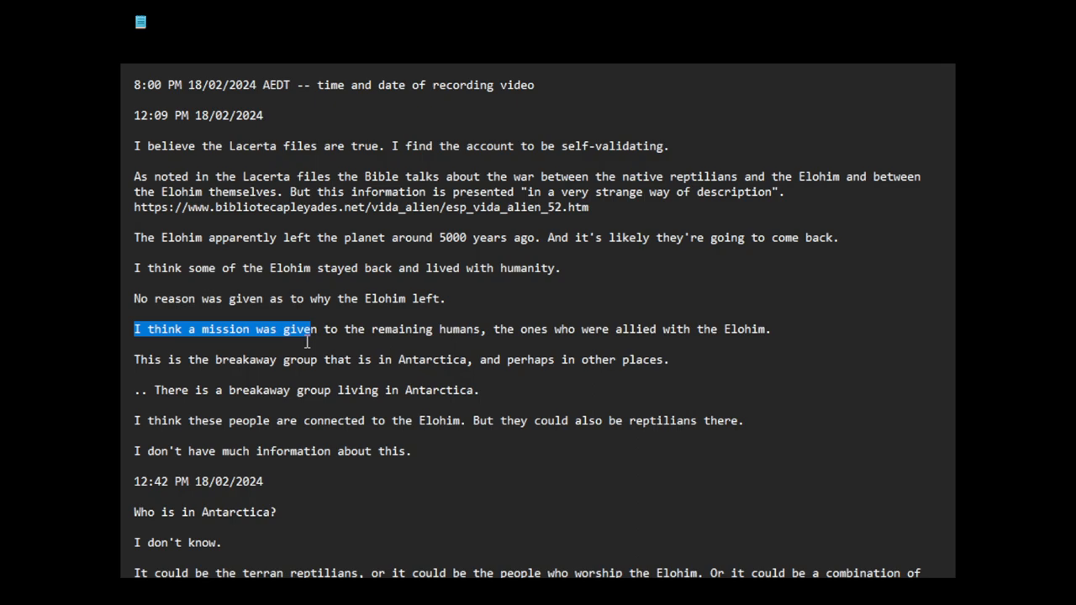
pyautogui.click(143, 345)
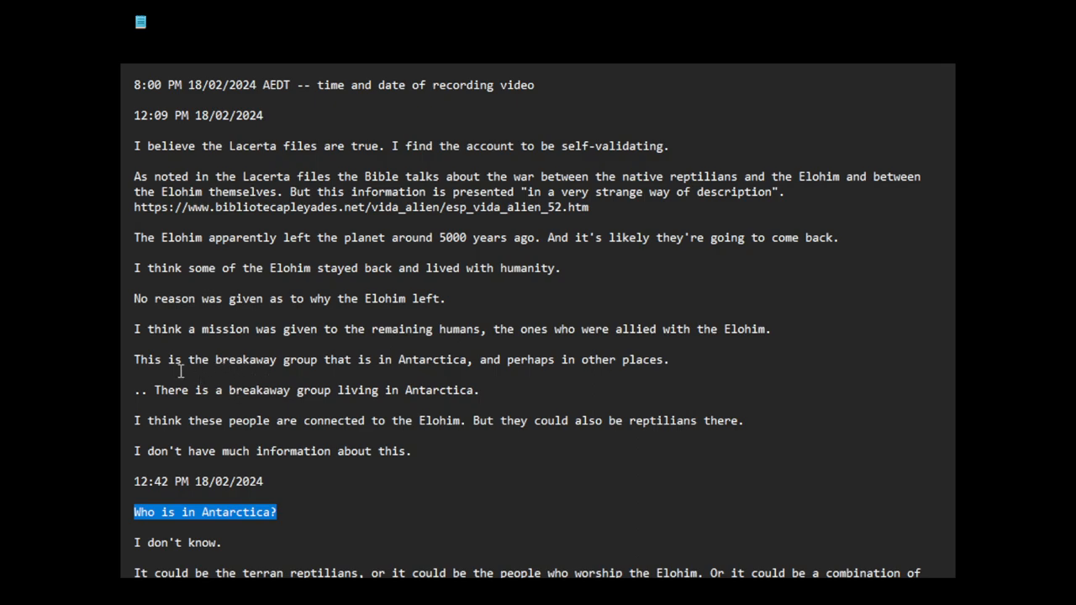
pyautogui.moveTo(265, 370)
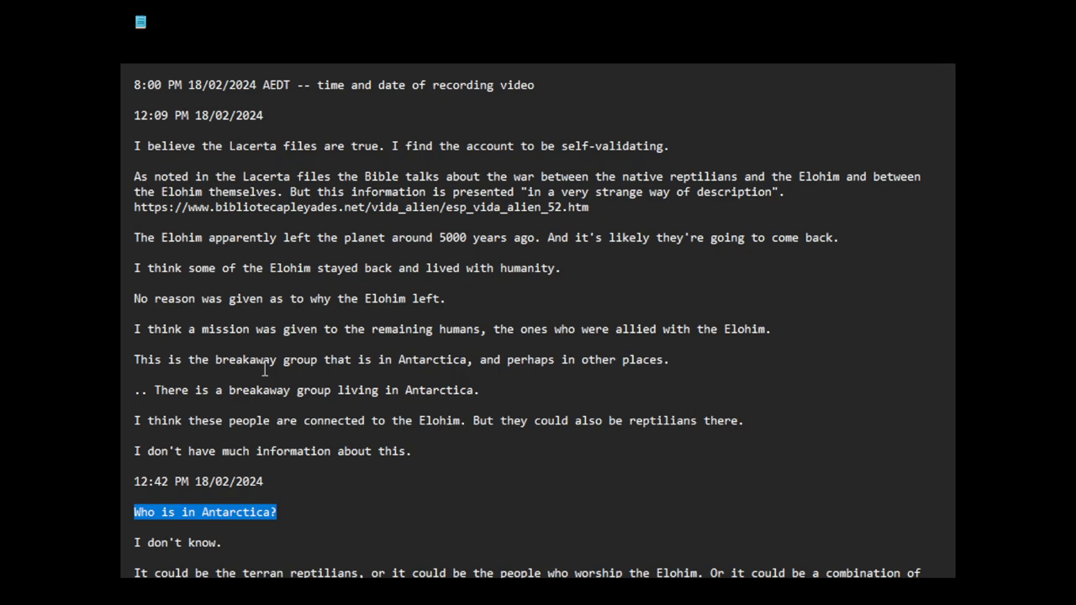
pyautogui.moveTo(293, 385)
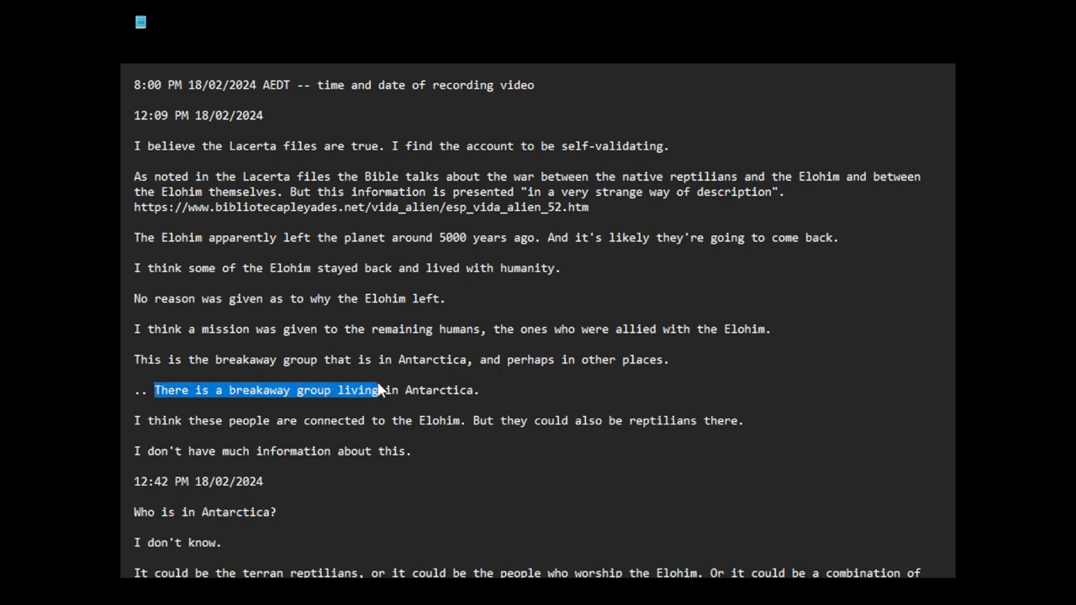
pyautogui.moveTo(378, 390); pyautogui.dragTo(479, 390)
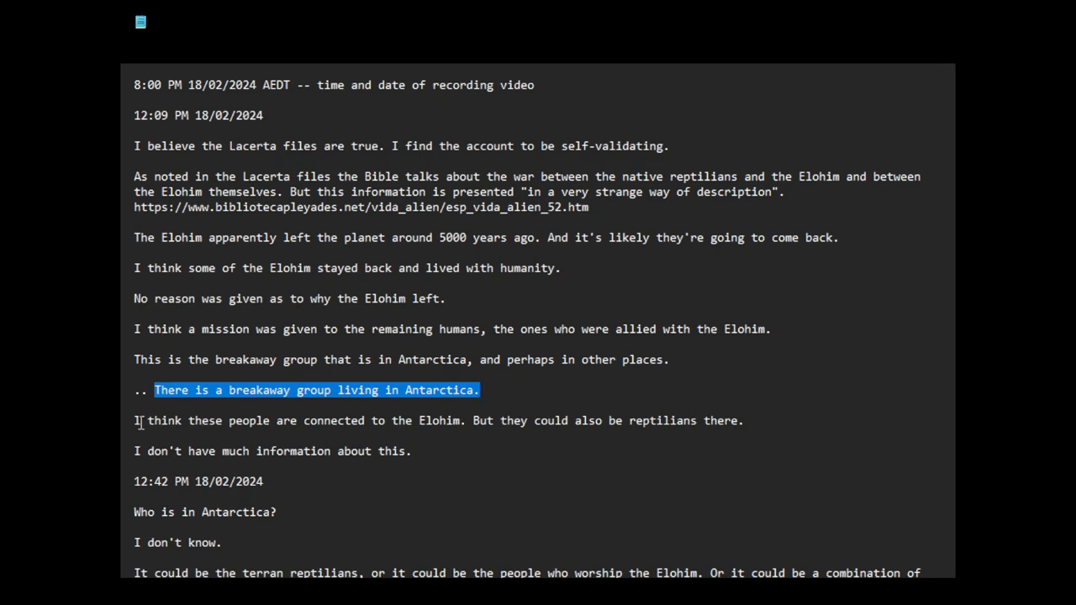
pyautogui.click(371, 413)
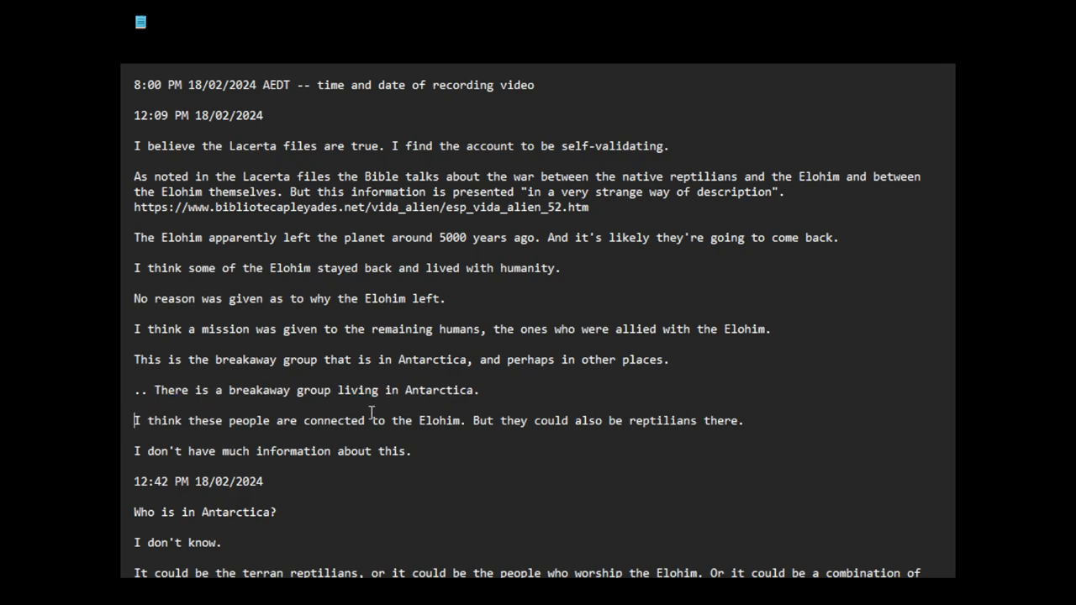
# Rewrite the Speculation line's opening as questions about Elohim and terran reptilians
pyautogui.write('Specilation:')
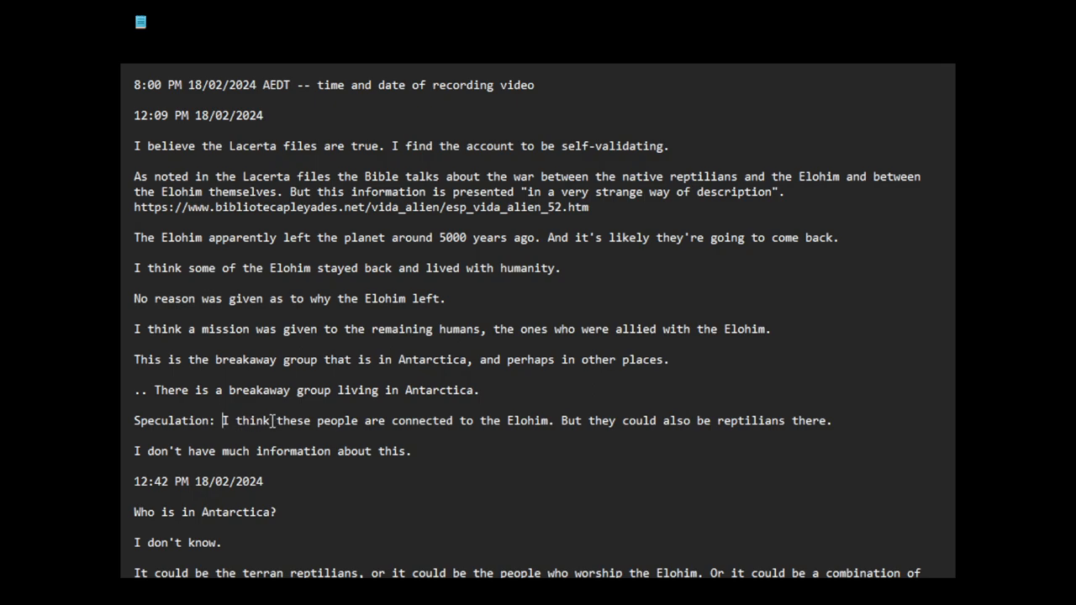
pyautogui.doubleClick(245, 420)
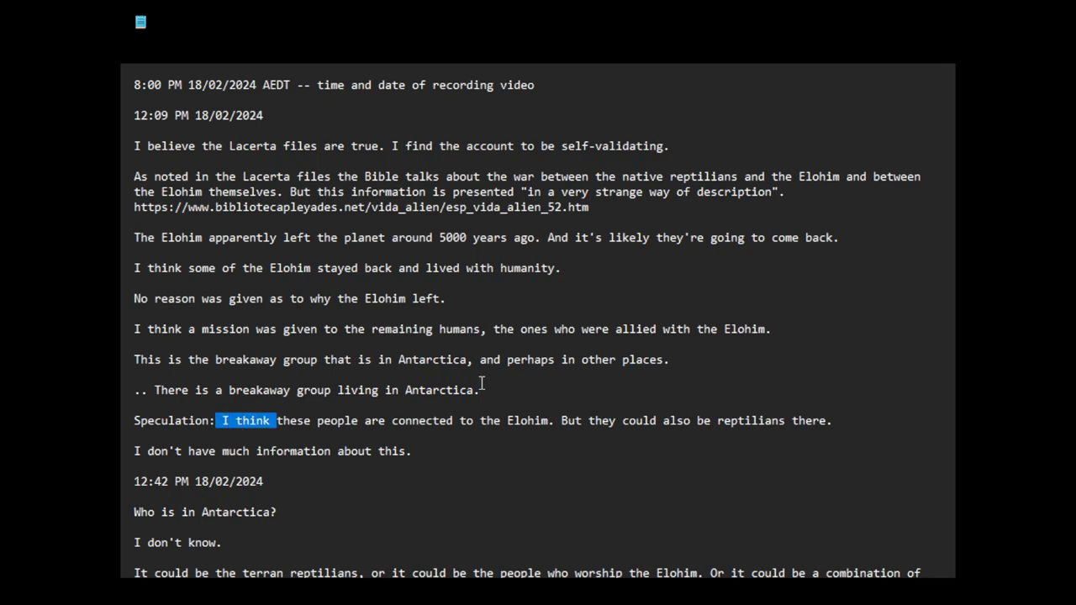
pyautogui.write('Are')
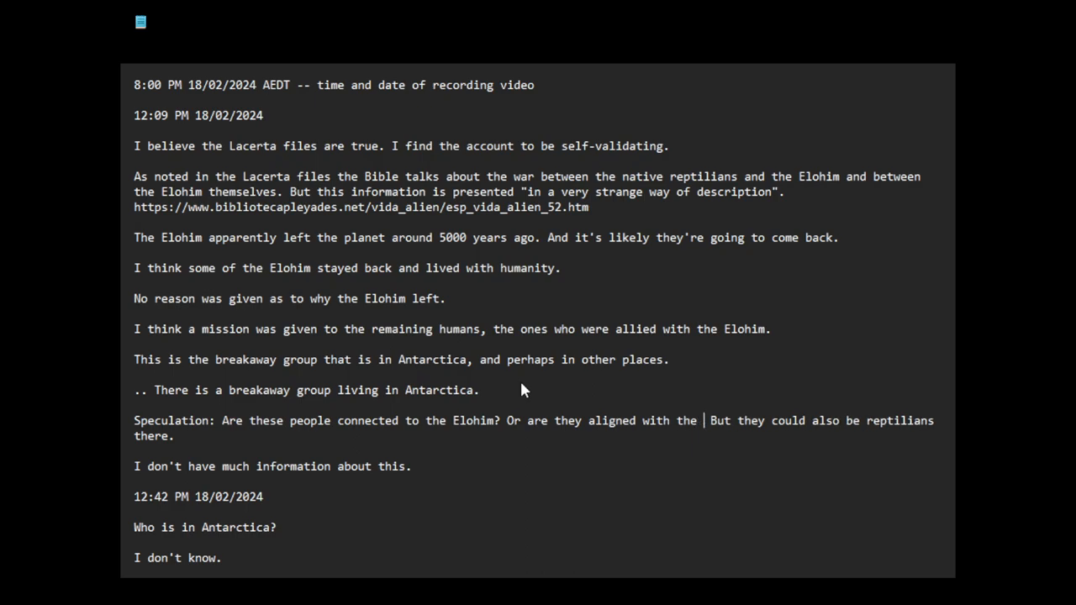
pyautogui.write('terran reptilians?')
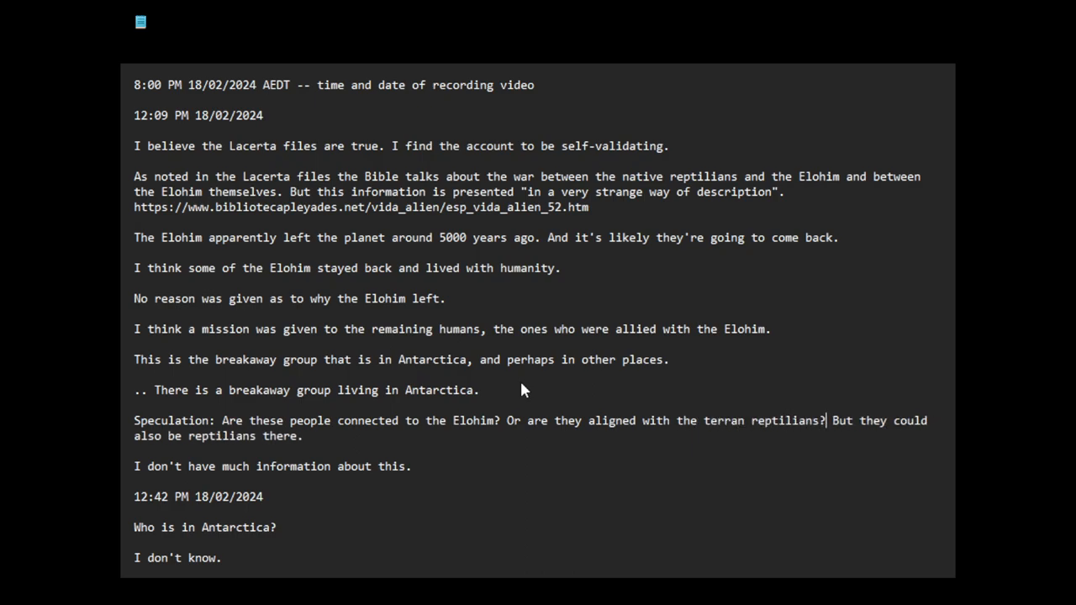
pyautogui.write('Or is there an alliance between some')
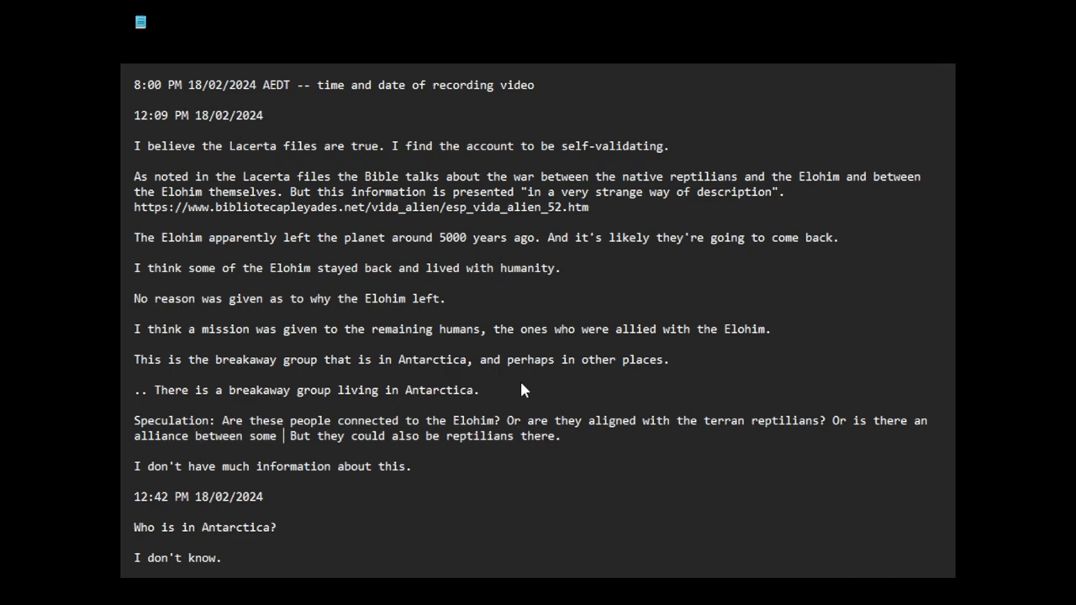
pyautogui.write('Elohim, s')
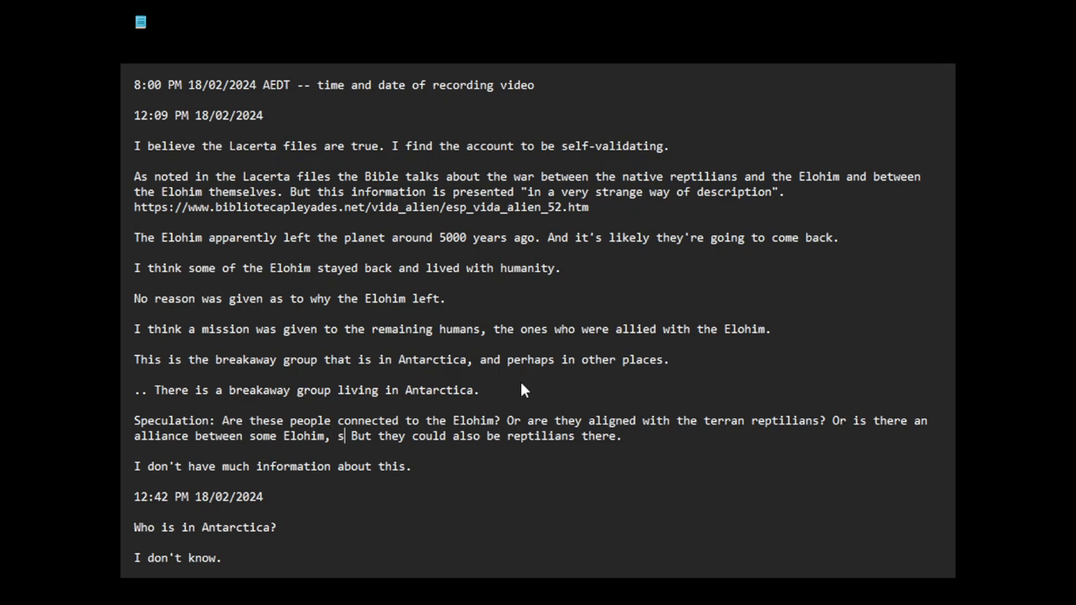
# Finish with an alliance of some Elohim, advanced humans (Atlanteans) and some reptilians, removing the old closing sentence
pyautogui.write('ome advanc')
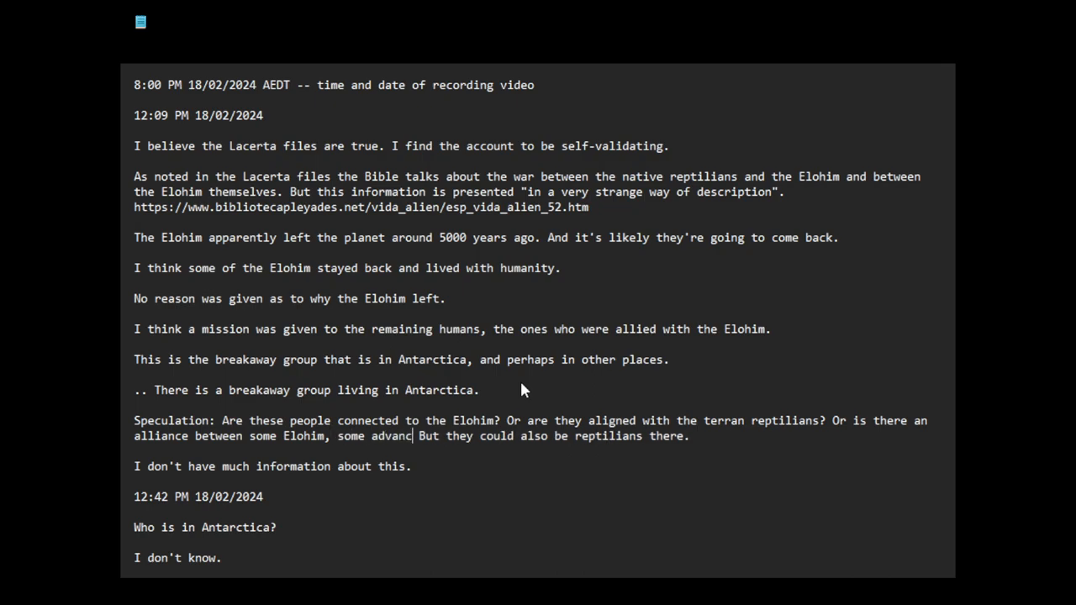
pyautogui.write('ed humans (AT')
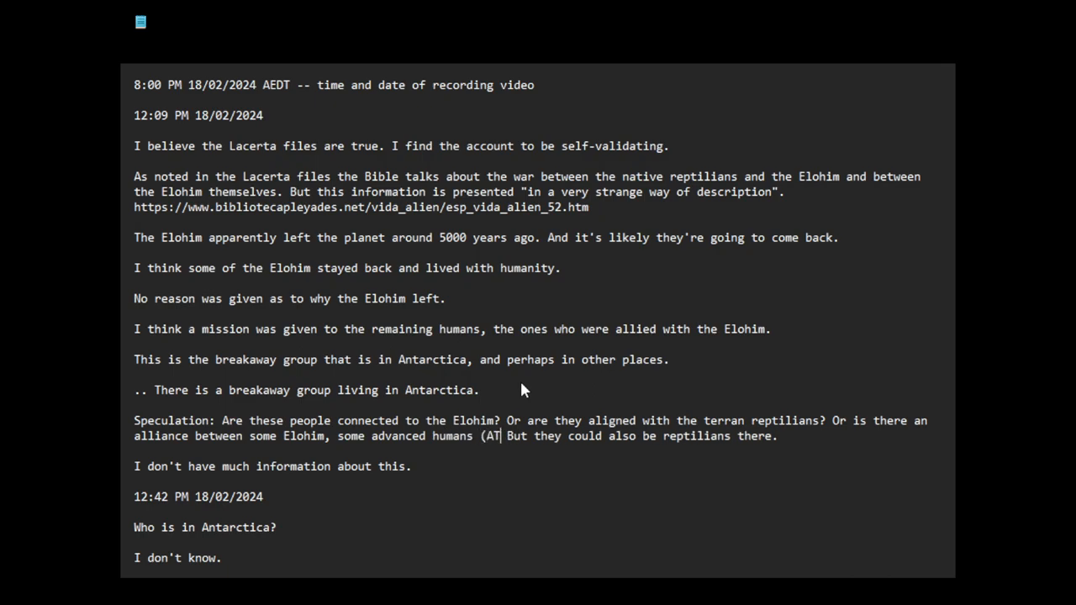
pyautogui.write('lanteans) and')
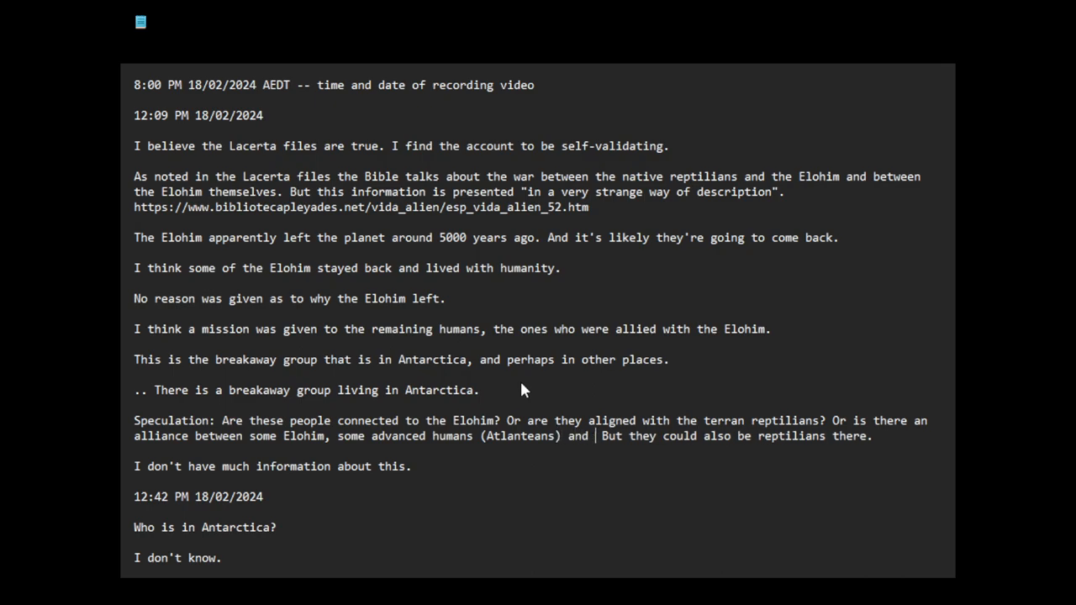
pyautogui.write('some repti')
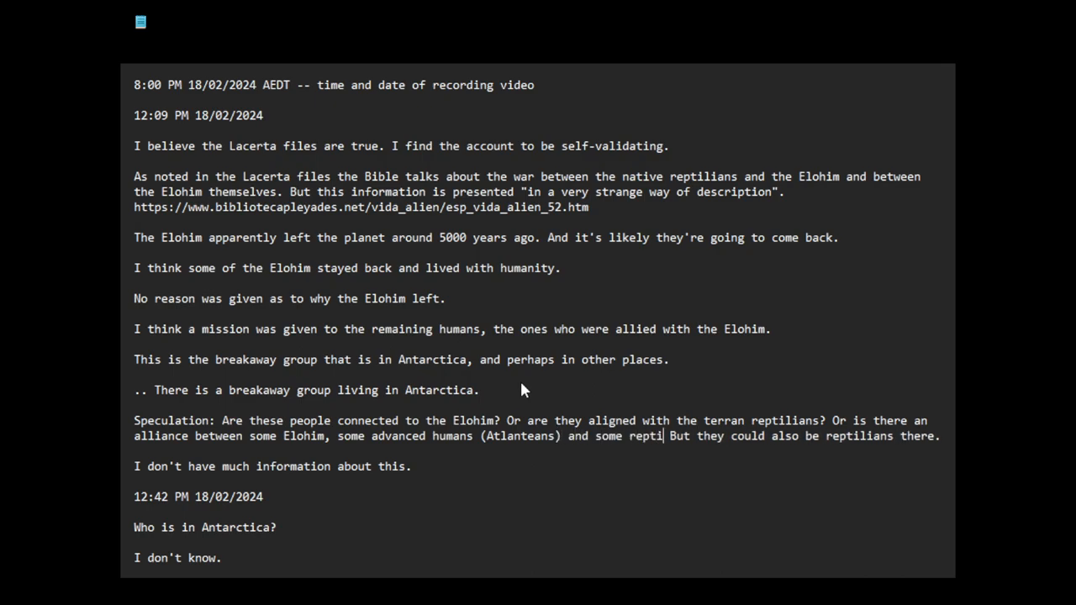
pyautogui.write('lians?')
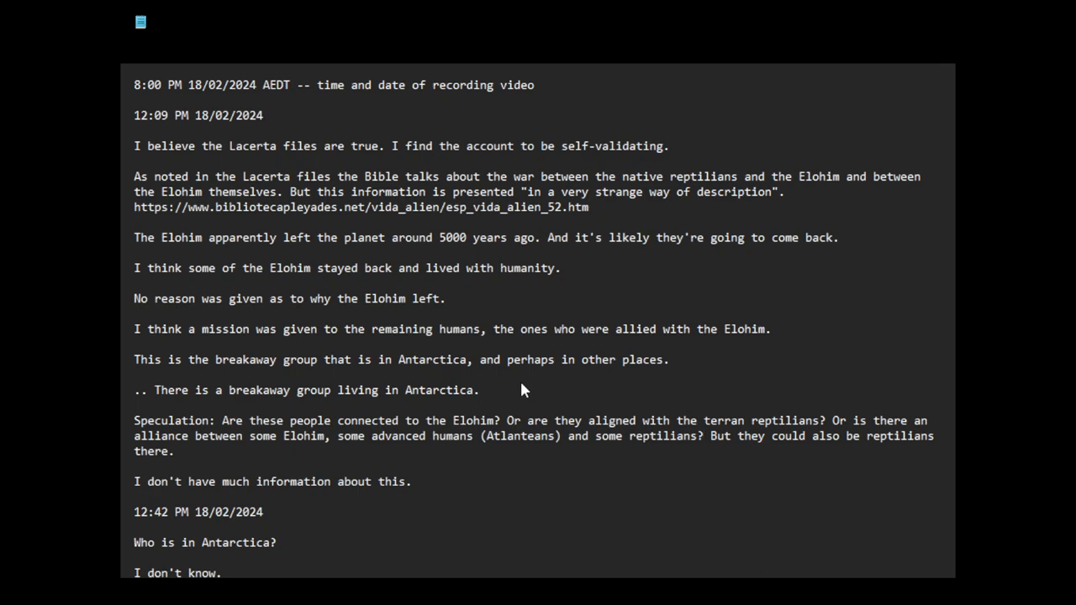
pyautogui.moveTo(706, 435); pyautogui.dragTo(182, 451)
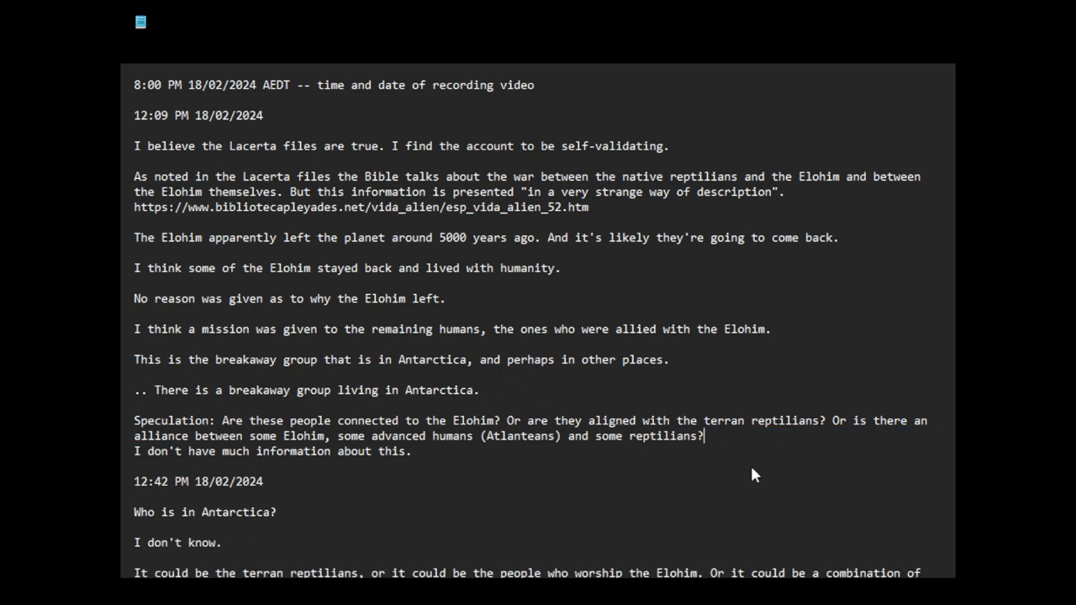
pyautogui.scroll(-3)
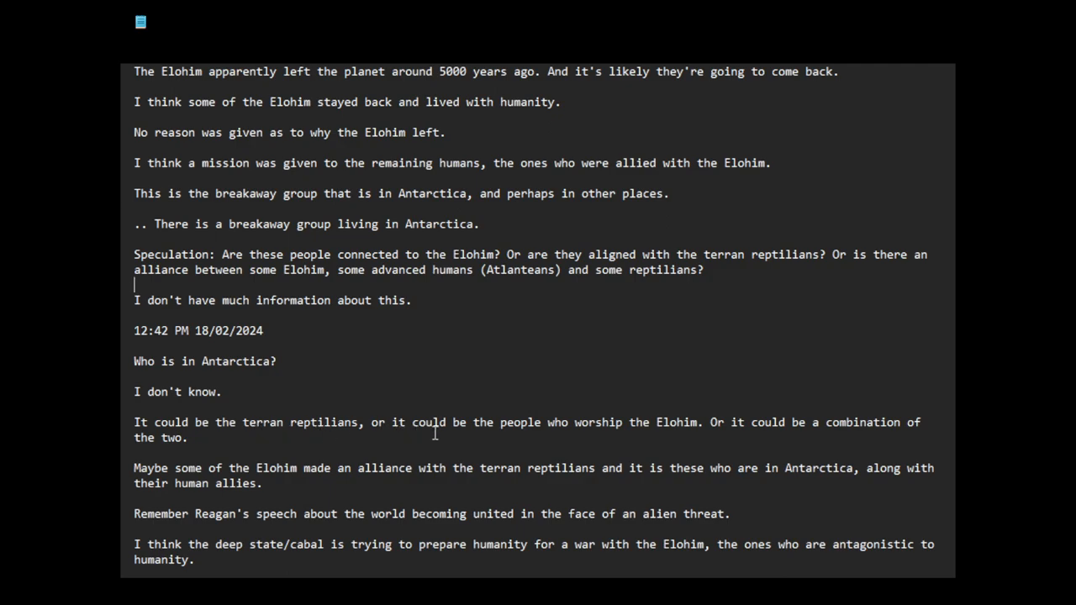
pyautogui.moveTo(752, 437)
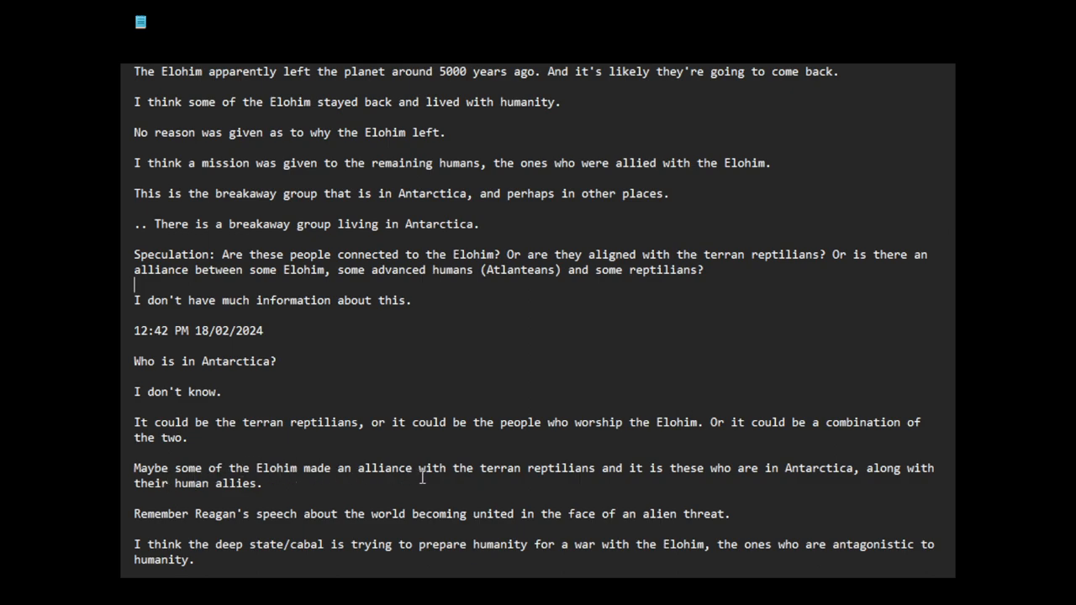
pyautogui.moveTo(676, 477)
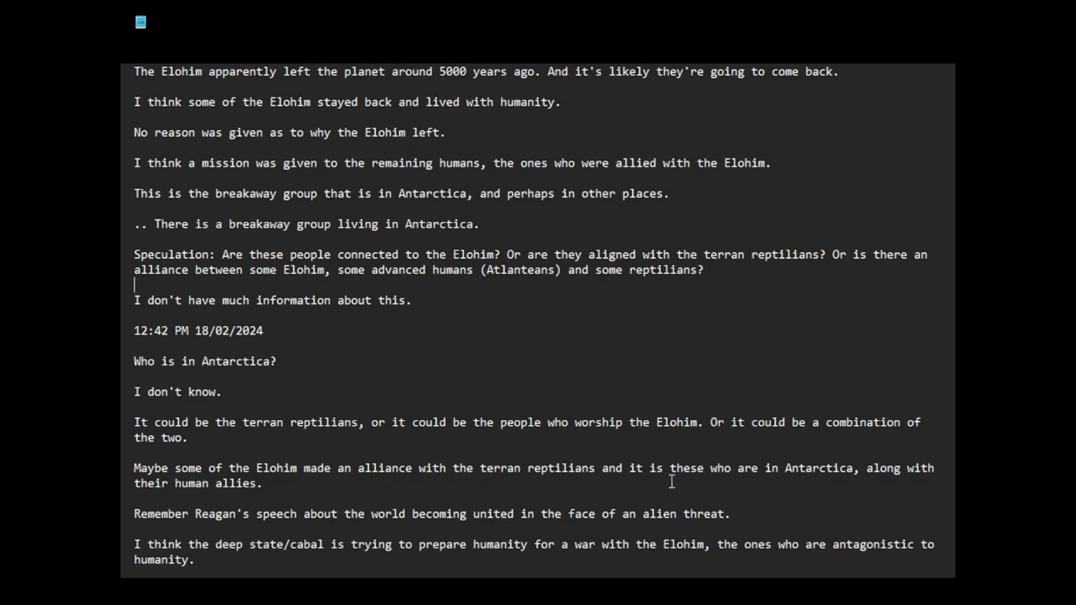
pyautogui.doubleClick(236, 484)
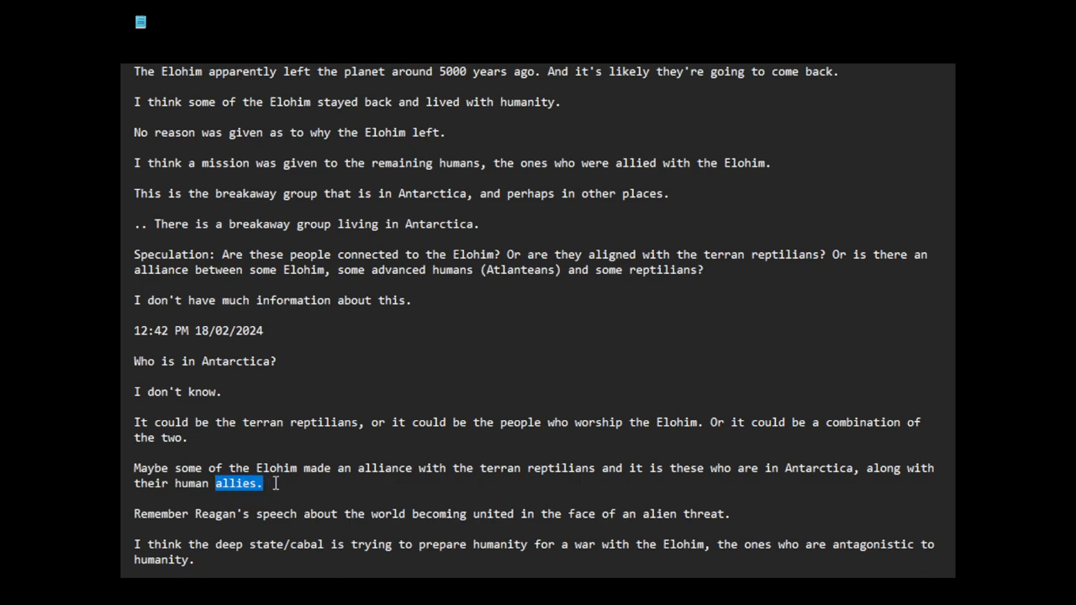
pyautogui.scroll(-3)
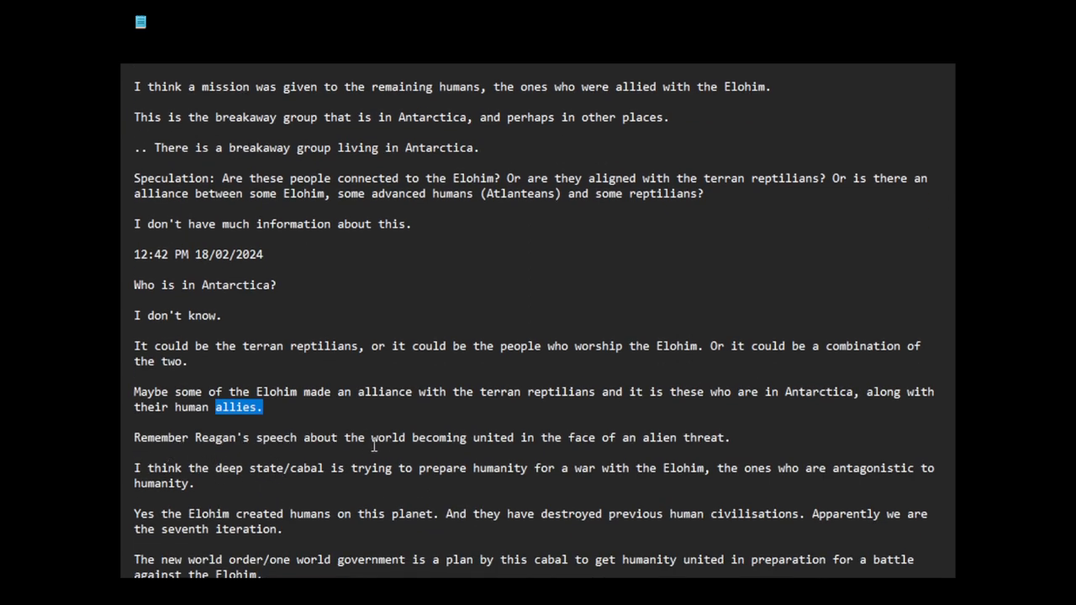
pyautogui.moveTo(597, 450)
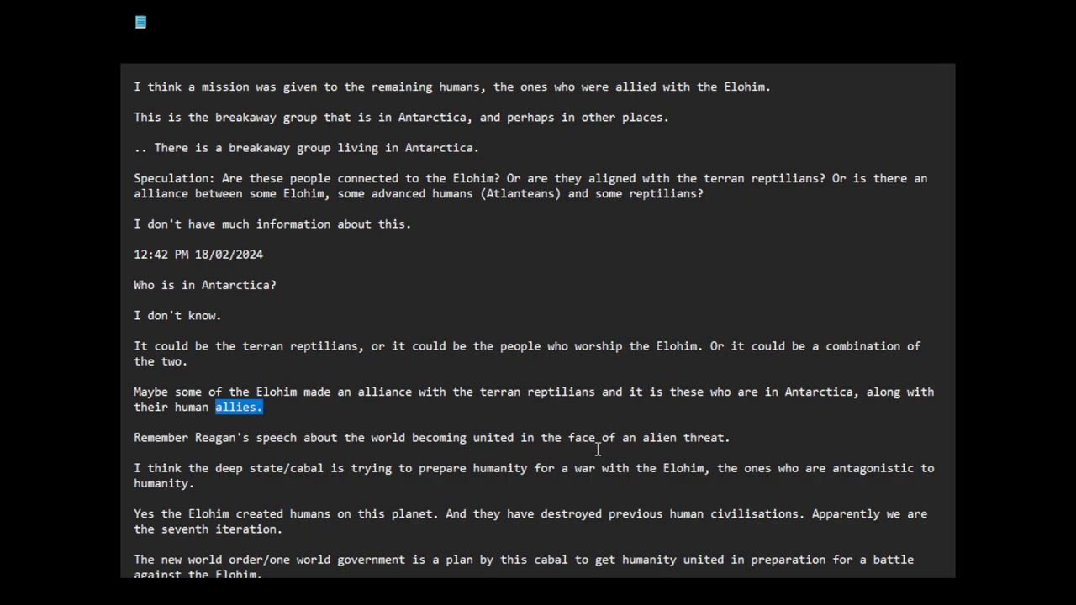
pyautogui.moveTo(555, 454)
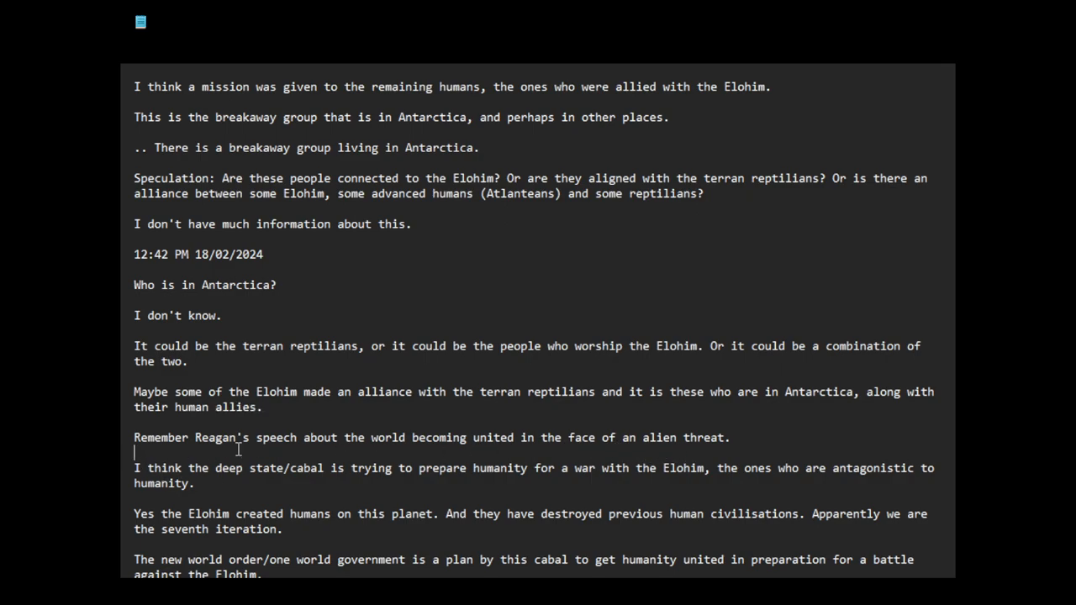
# Add a 'Speculation:' heading above the deep state paragraph and reword the new world order claim as a question
pyautogui.write('Spe')
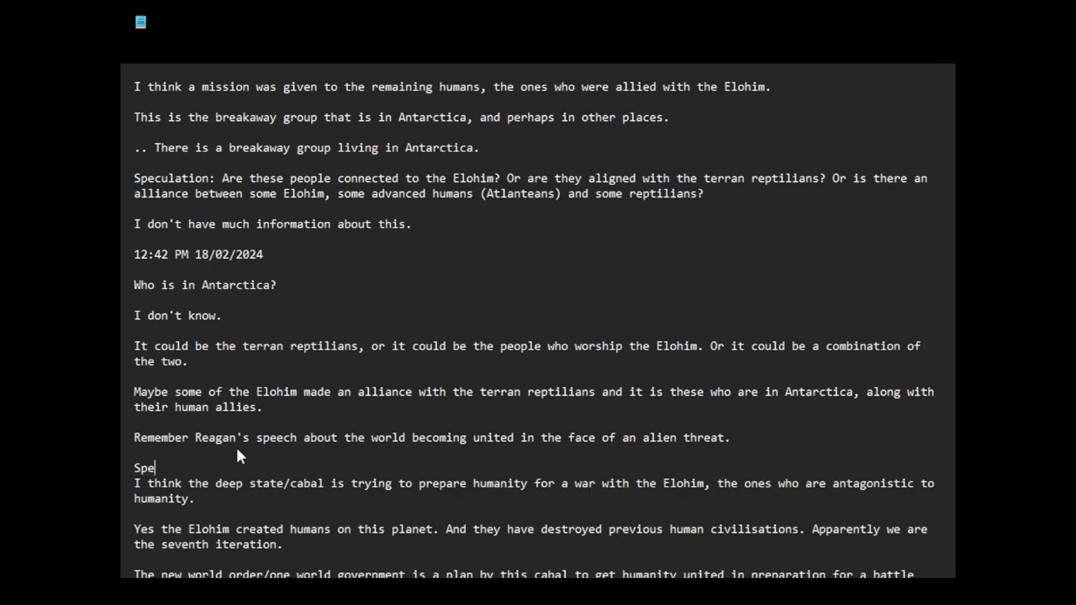
pyautogui.write('culation:')
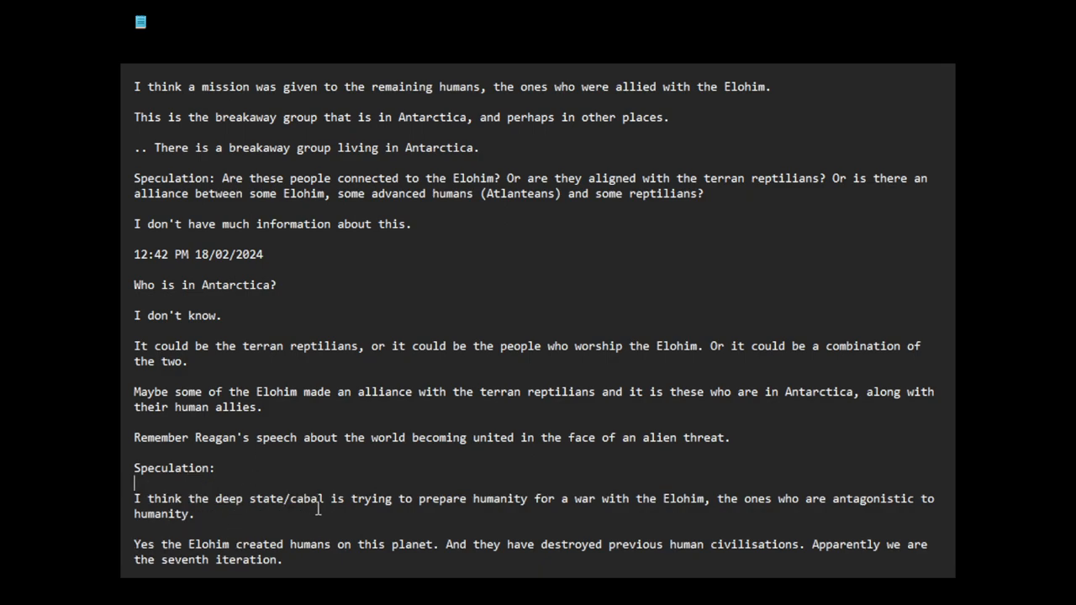
pyautogui.moveTo(370, 507)
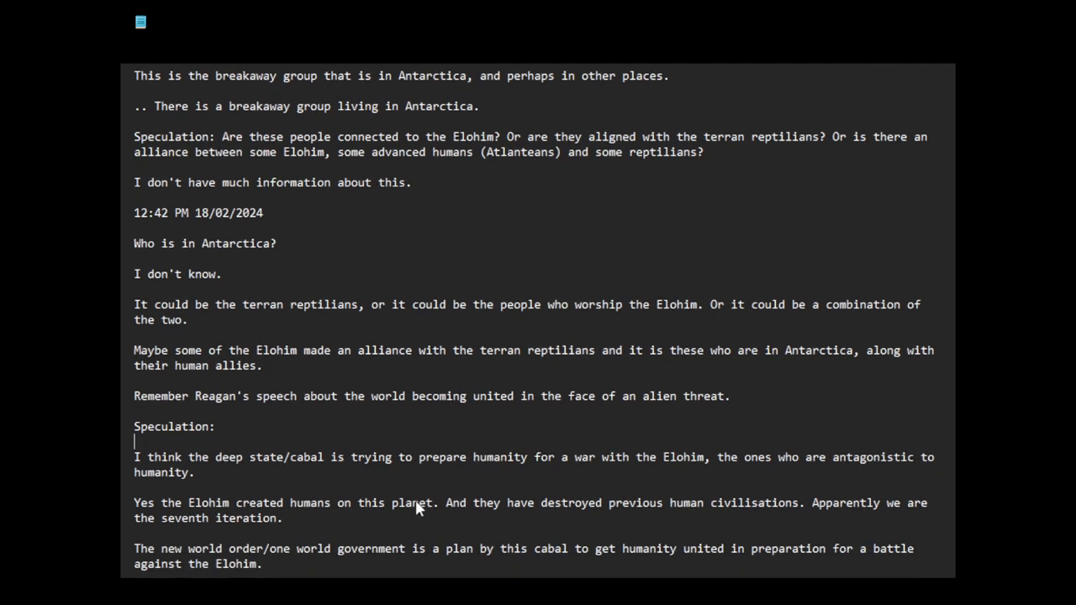
pyautogui.scroll(-3)
pyautogui.write('Could it be that t')
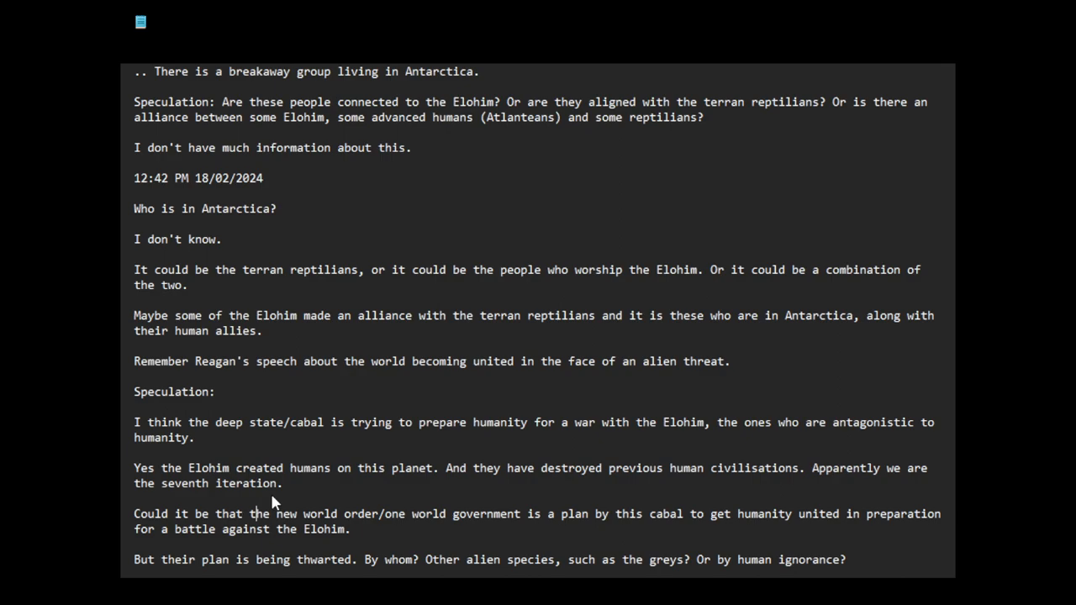
pyautogui.moveTo(536, 521)
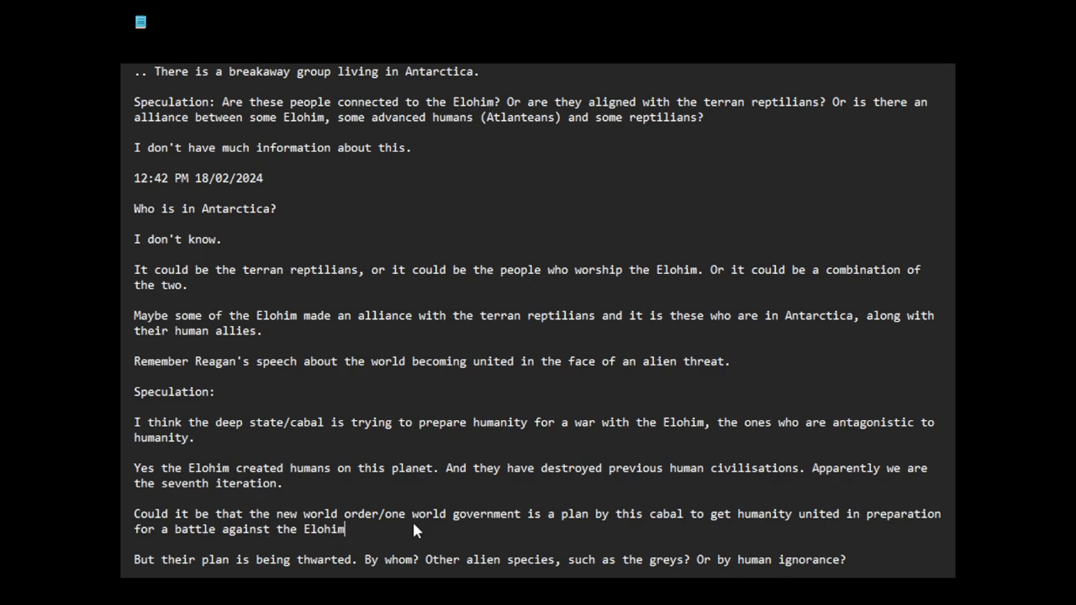
# End the new world order question with '?' and make the cabal line read 'directly and openly?'
pyautogui.write('?')
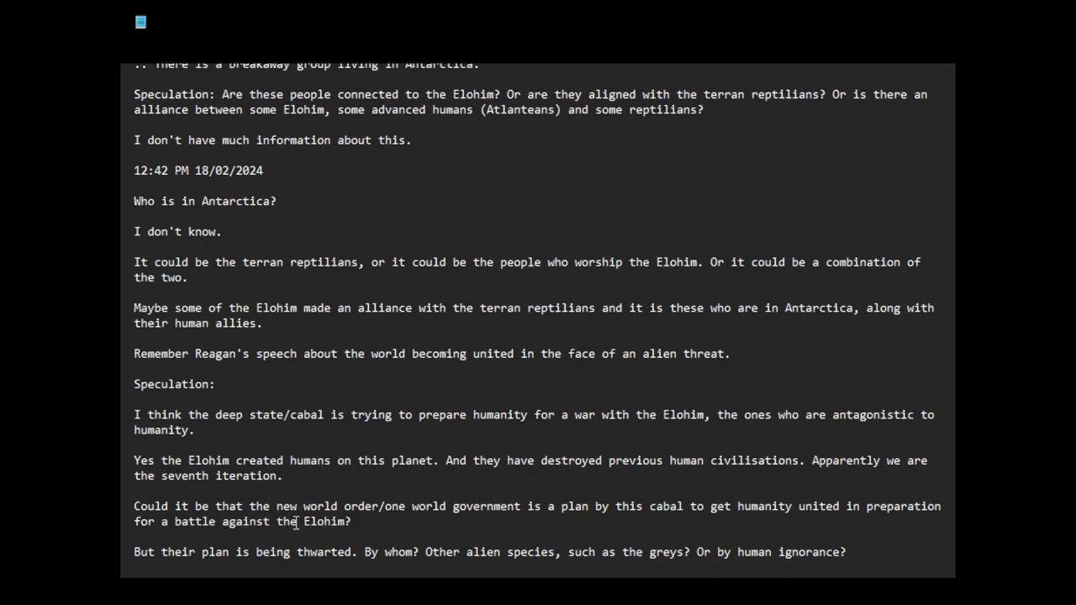
pyautogui.scroll(-3)
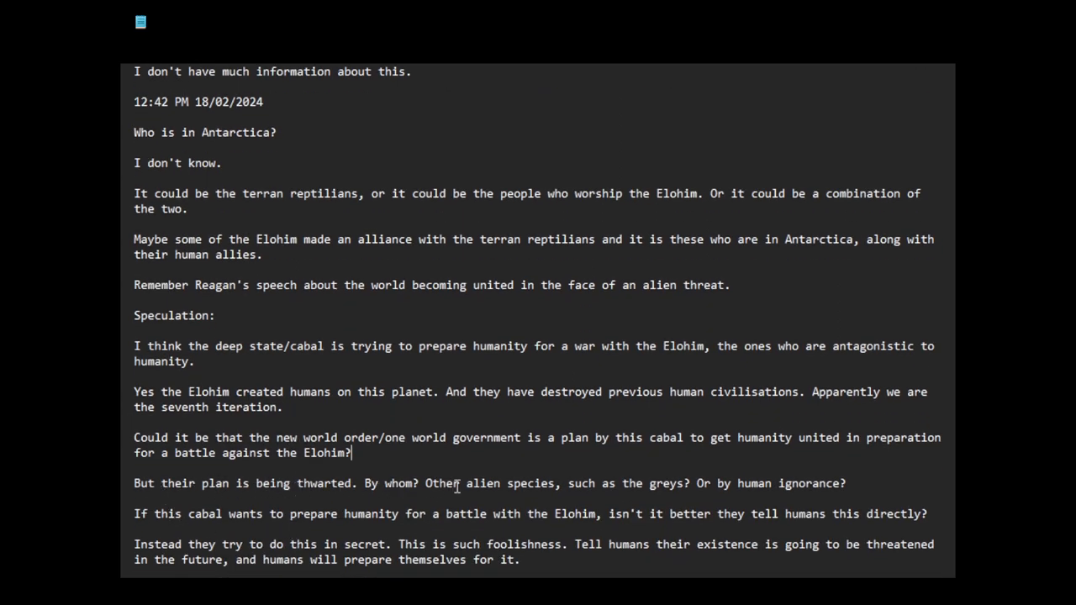
pyautogui.moveTo(731, 488)
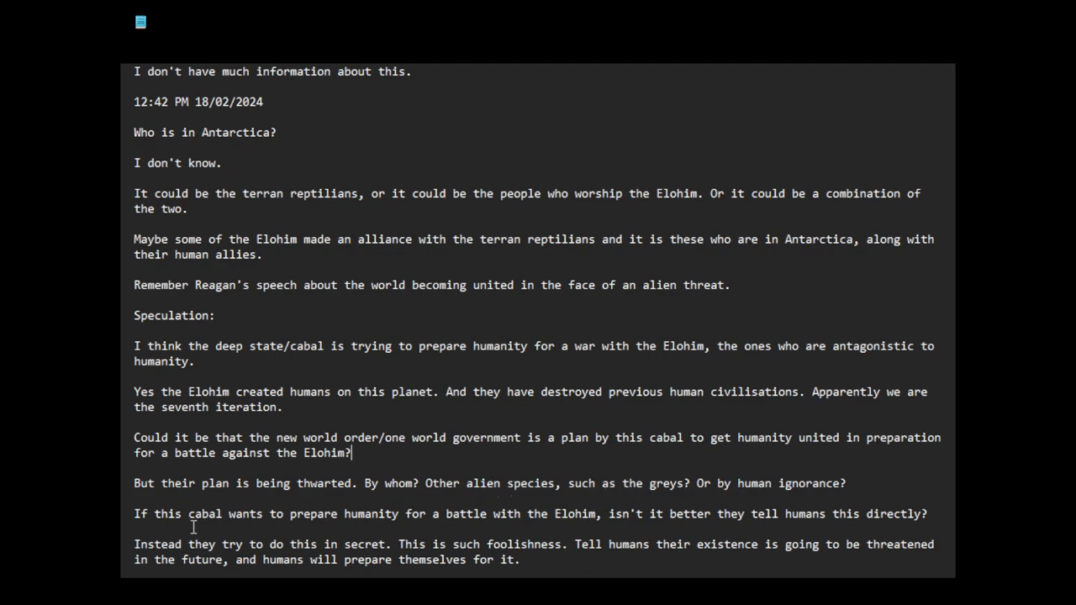
pyautogui.moveTo(282, 521)
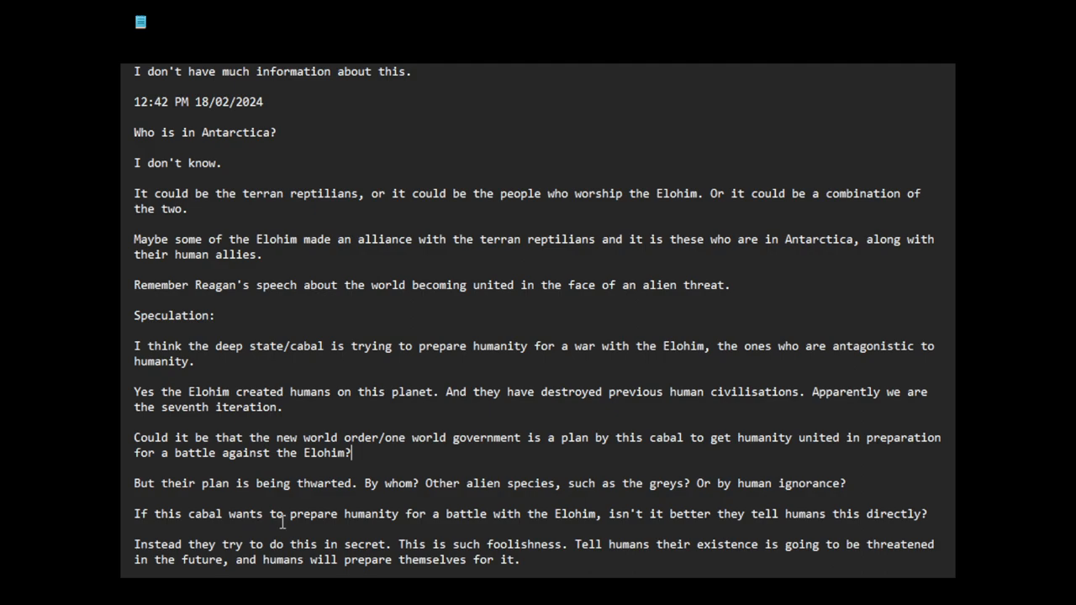
pyautogui.moveTo(530, 524)
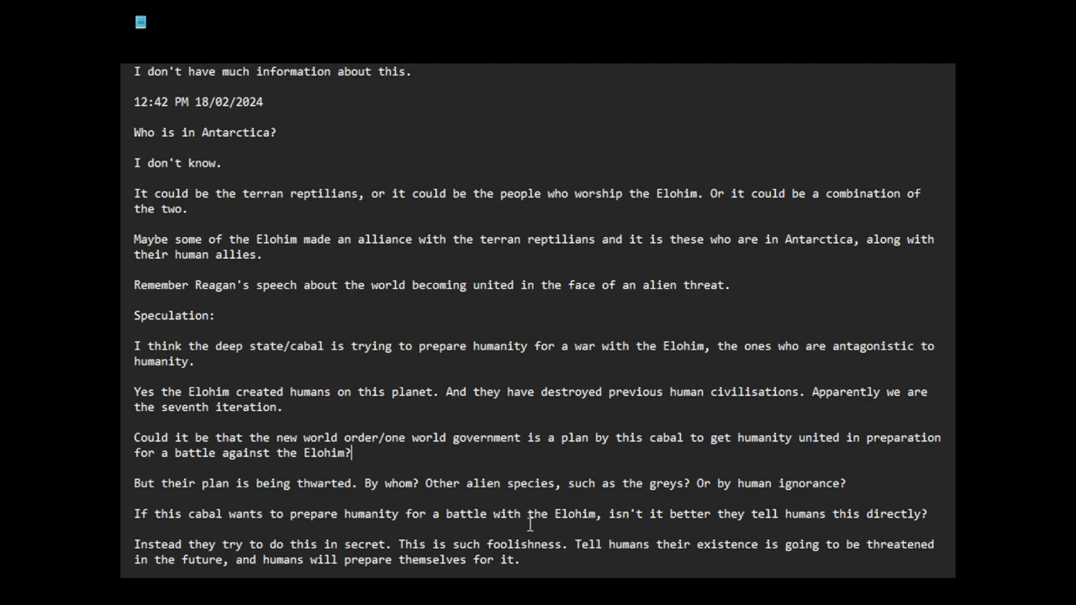
pyautogui.moveTo(793, 523)
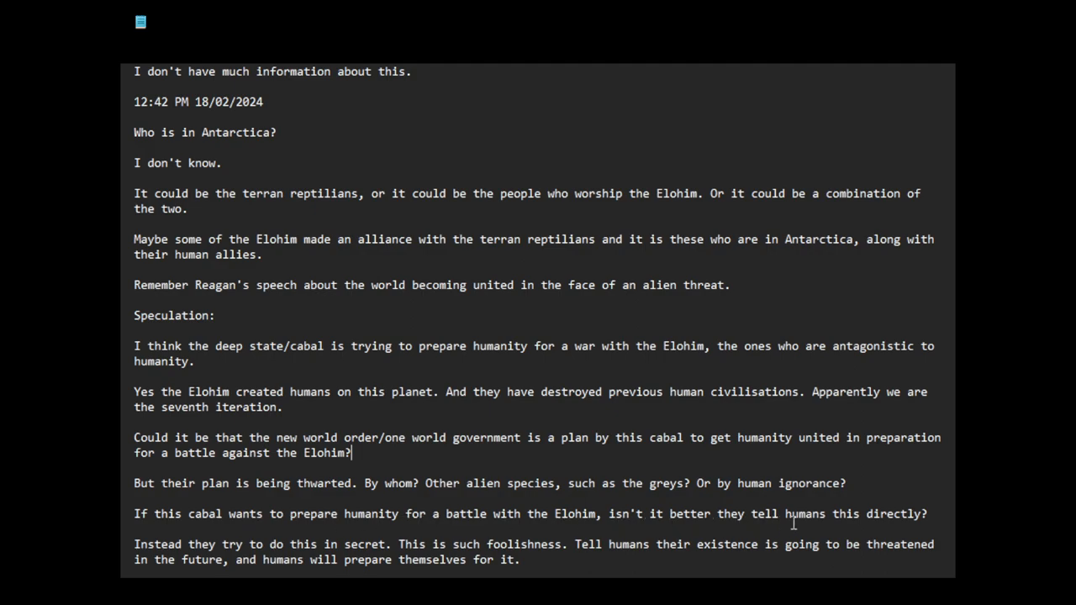
pyautogui.scroll(-3)
pyautogui.write(' and ')
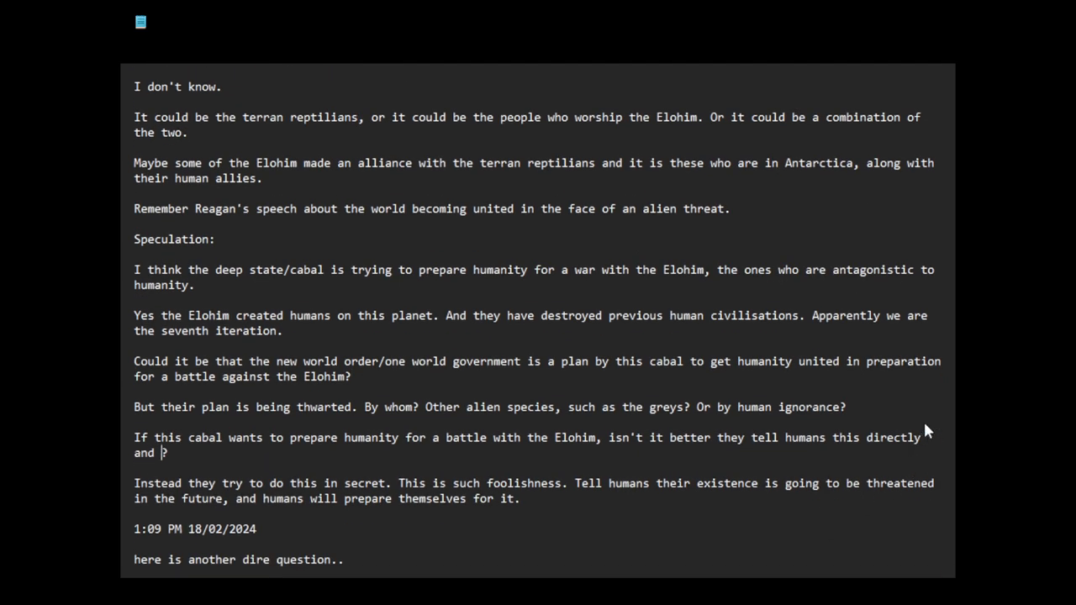
pyautogui.write('openly?')
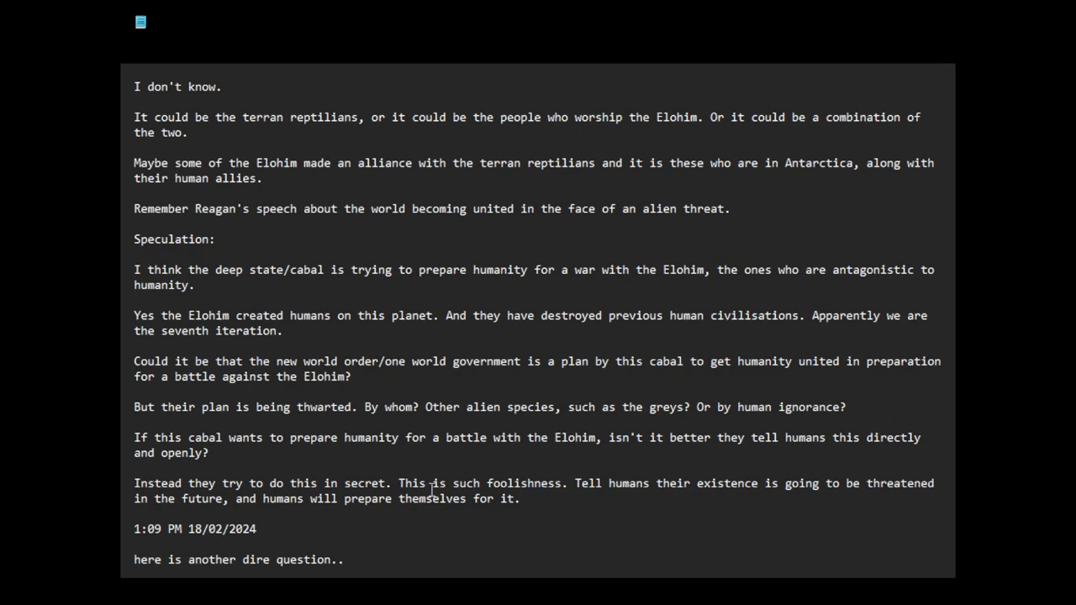
pyautogui.moveTo(703, 487)
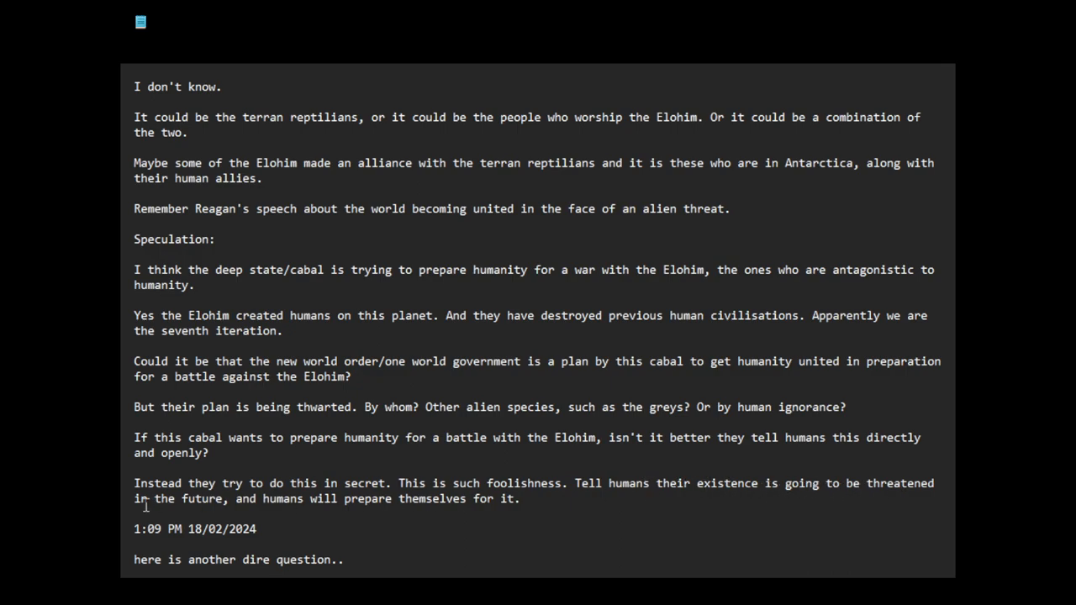
pyautogui.moveTo(519, 507)
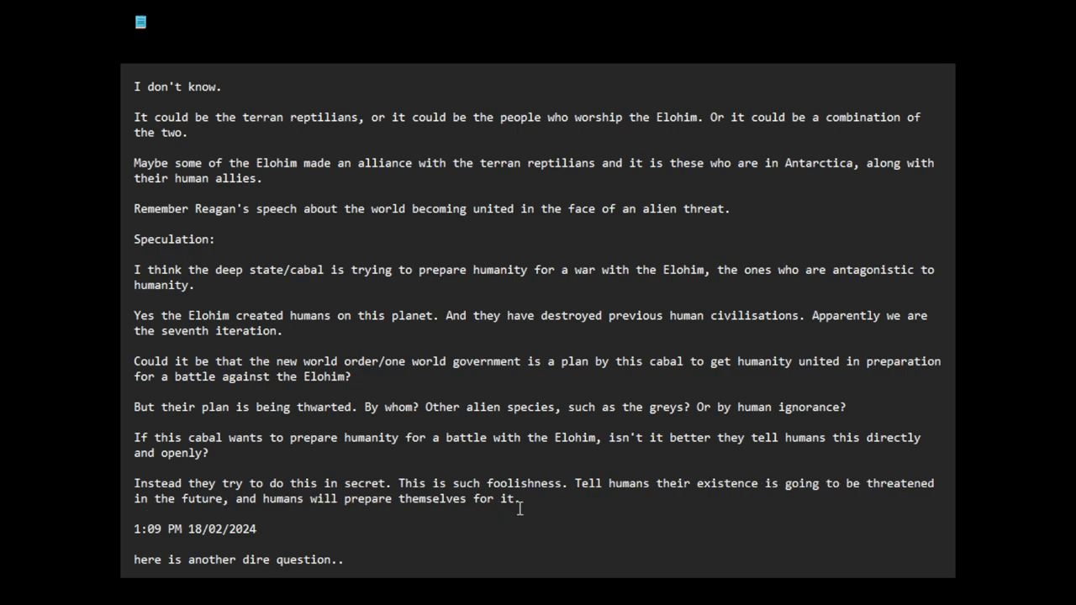
pyautogui.moveTo(537, 504)
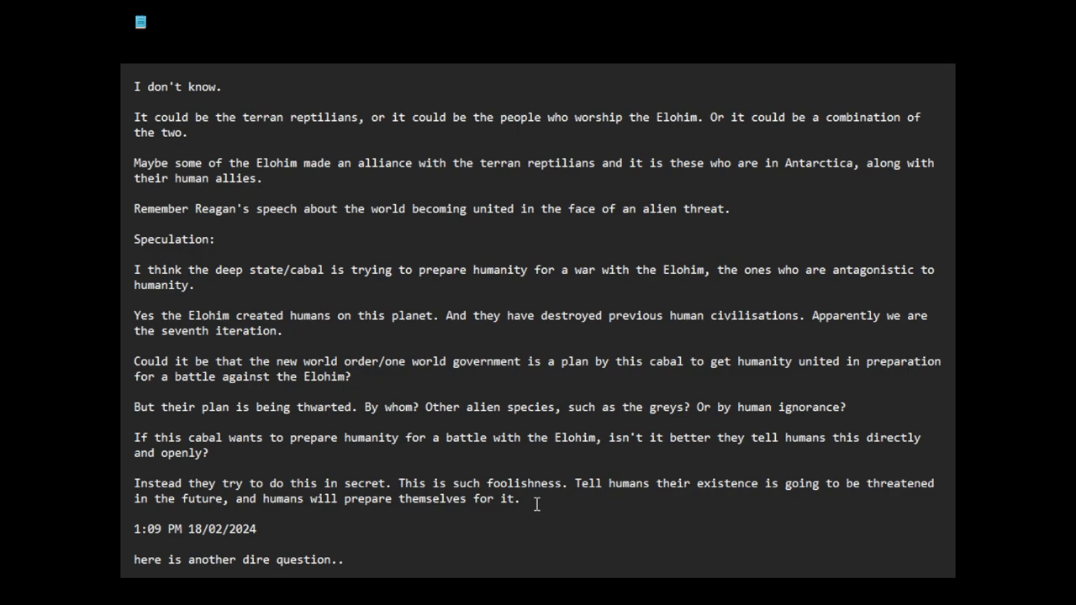
pyautogui.moveTo(571, 504)
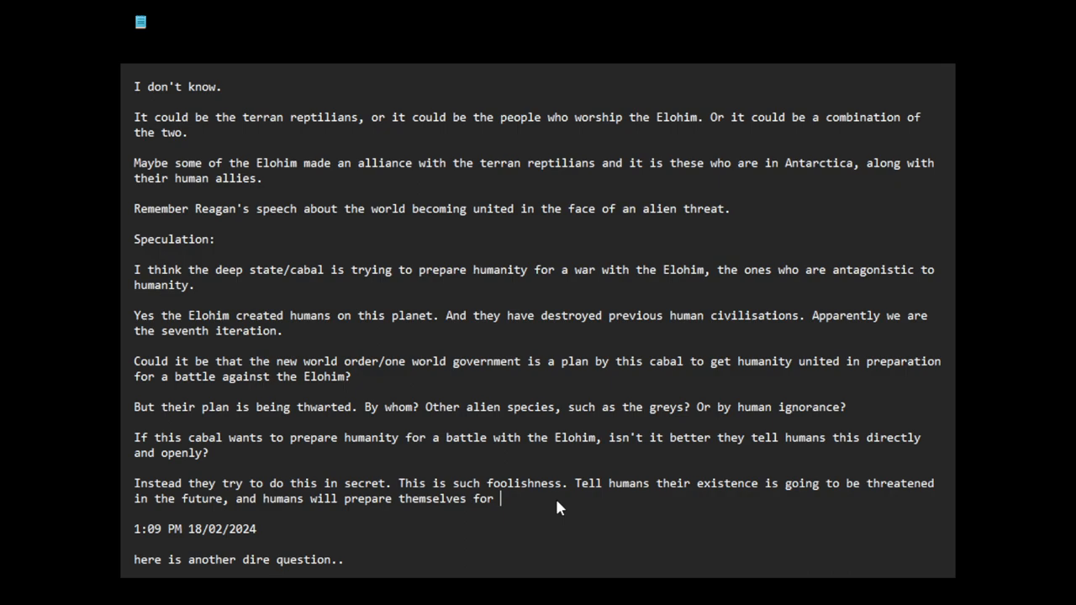
# End the last line with 'this possible confrontation.'
pyautogui.write('this possible confron')
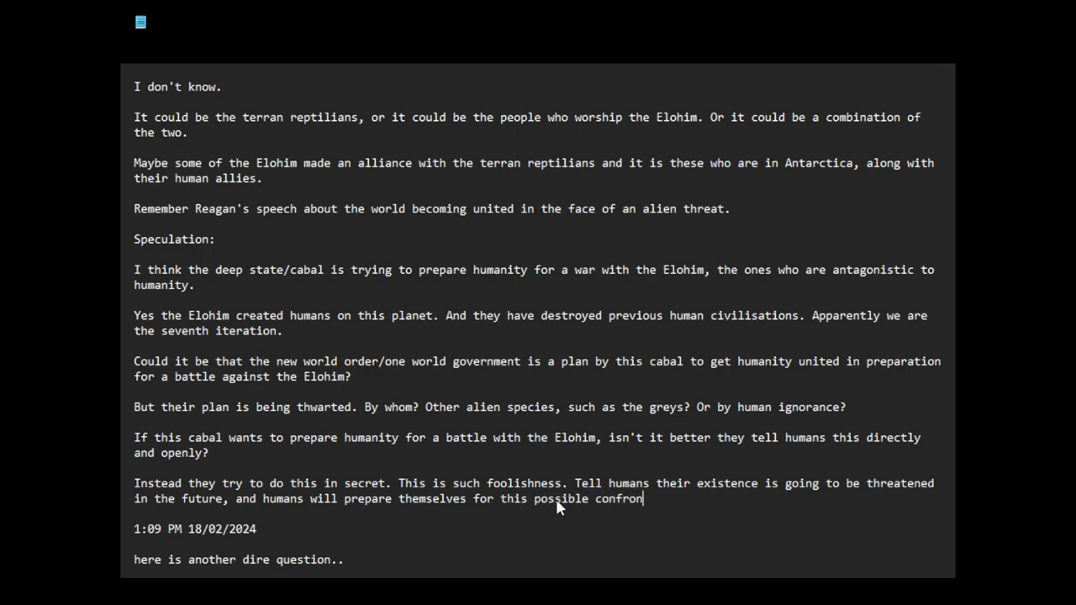
pyautogui.write('tation.')
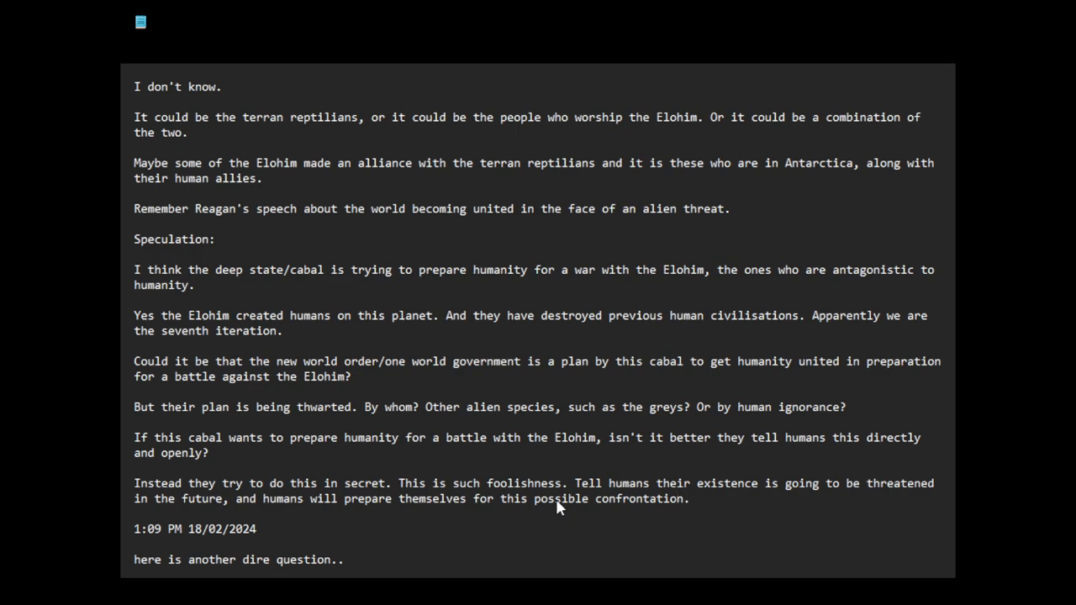
pyautogui.scroll(-3)
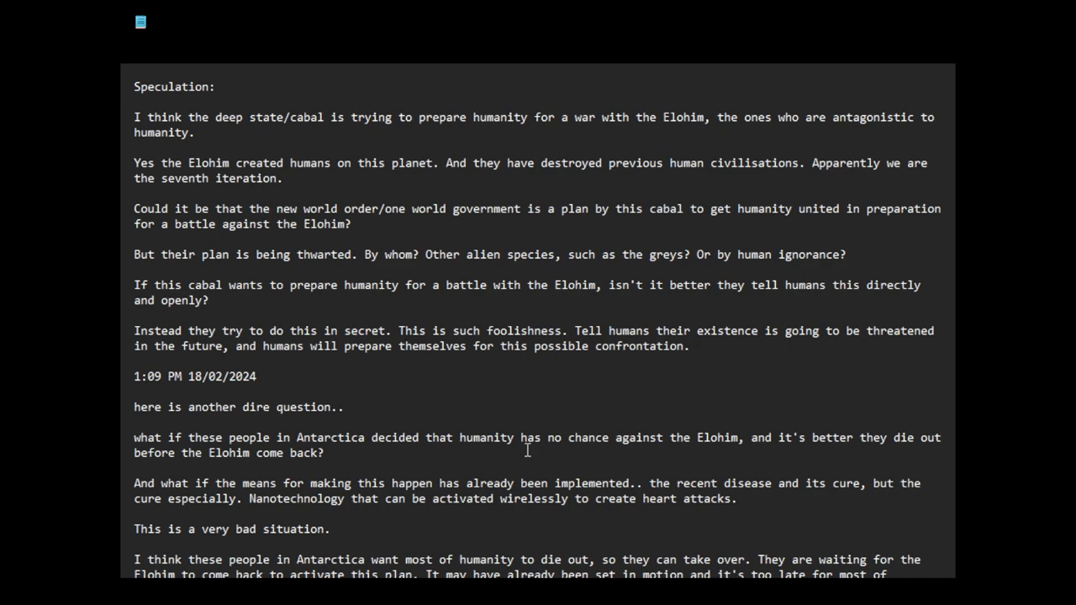
pyautogui.click(689, 346)
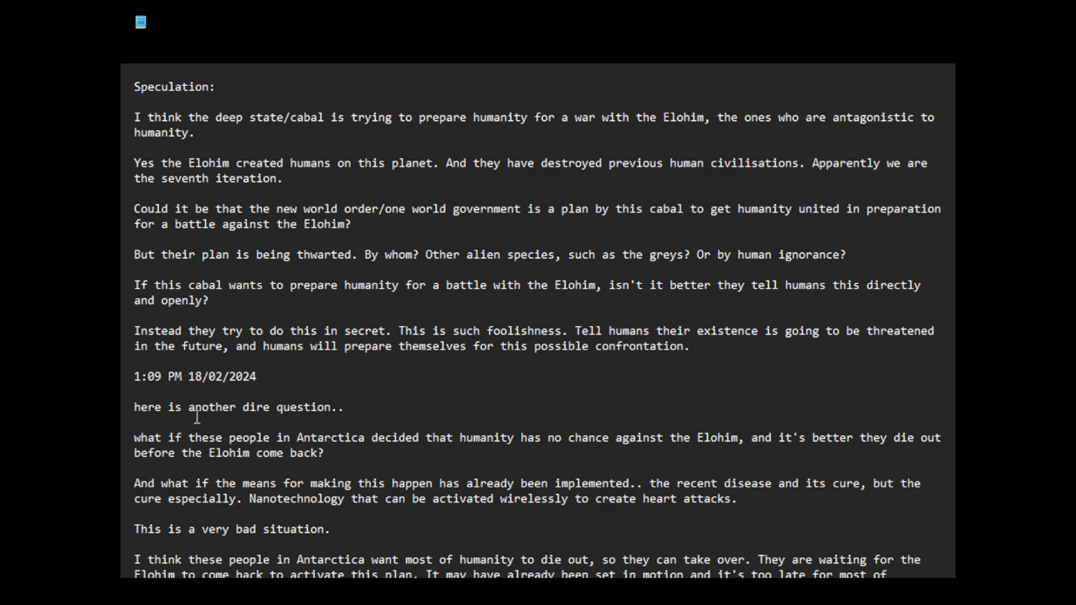
pyautogui.moveTo(306, 447)
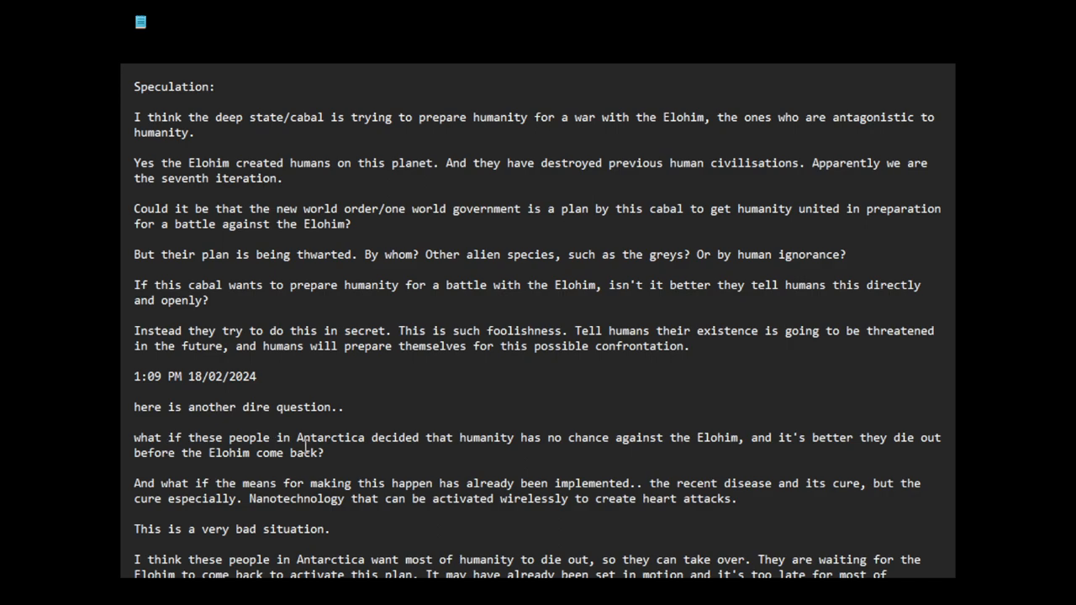
pyautogui.moveTo(515, 447)
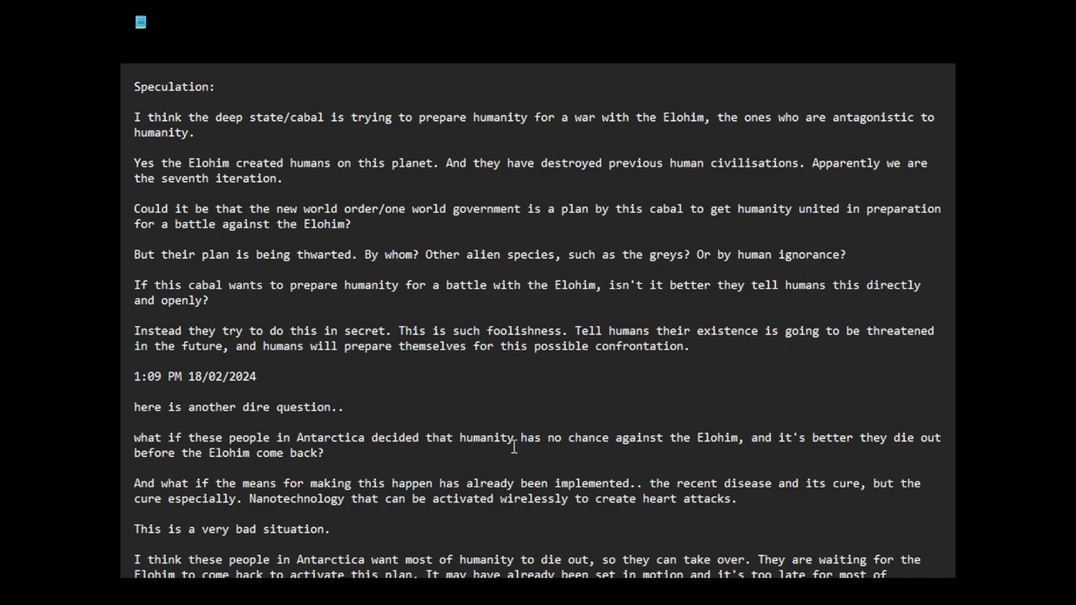
pyautogui.moveTo(731, 450)
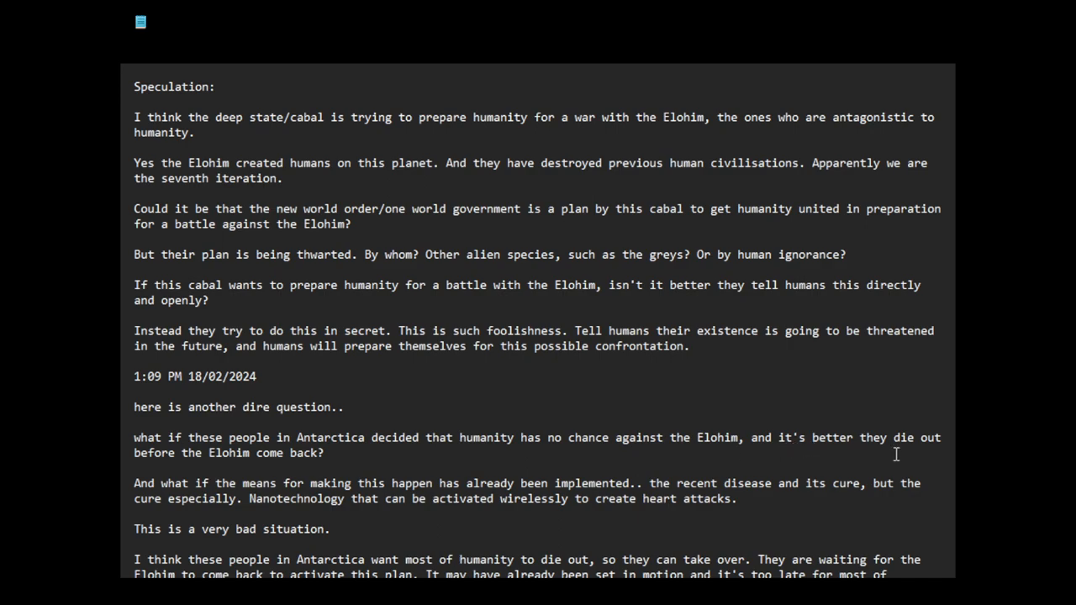
pyautogui.moveTo(924, 450)
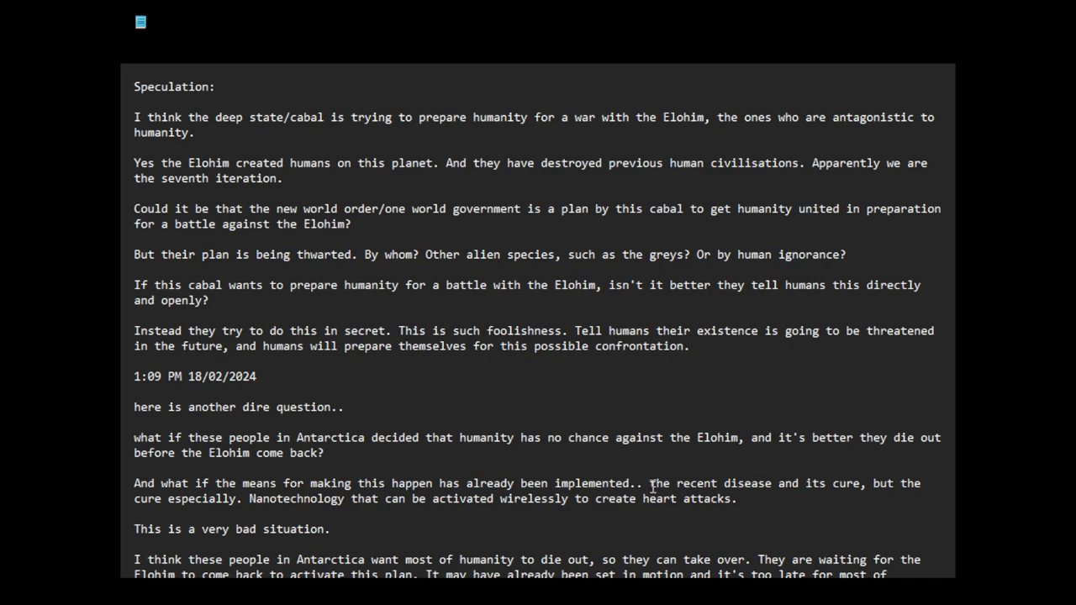
pyautogui.moveTo(726, 487)
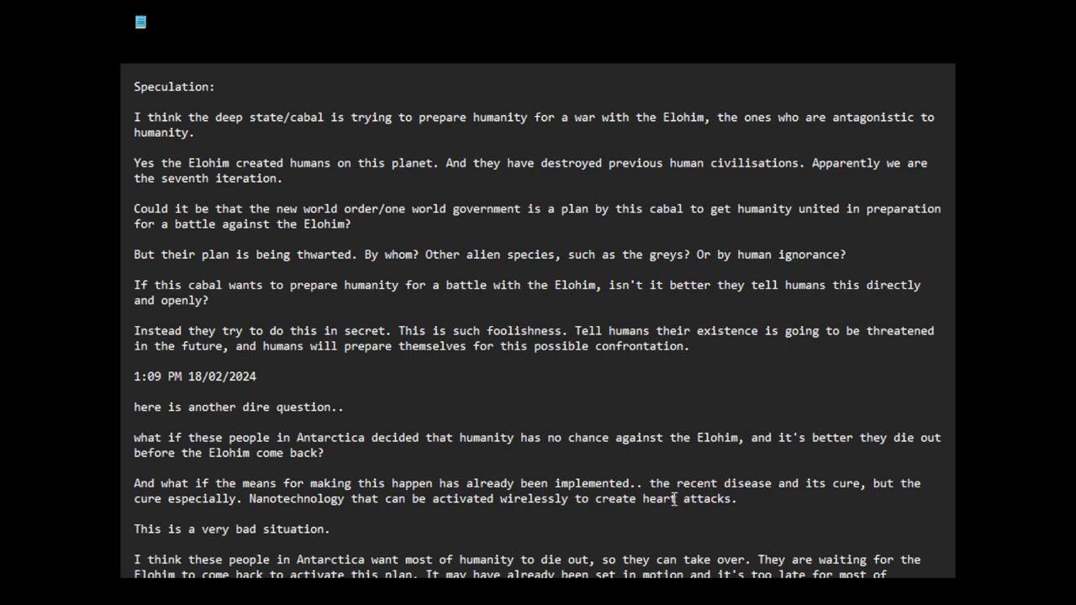
pyautogui.moveTo(840, 494)
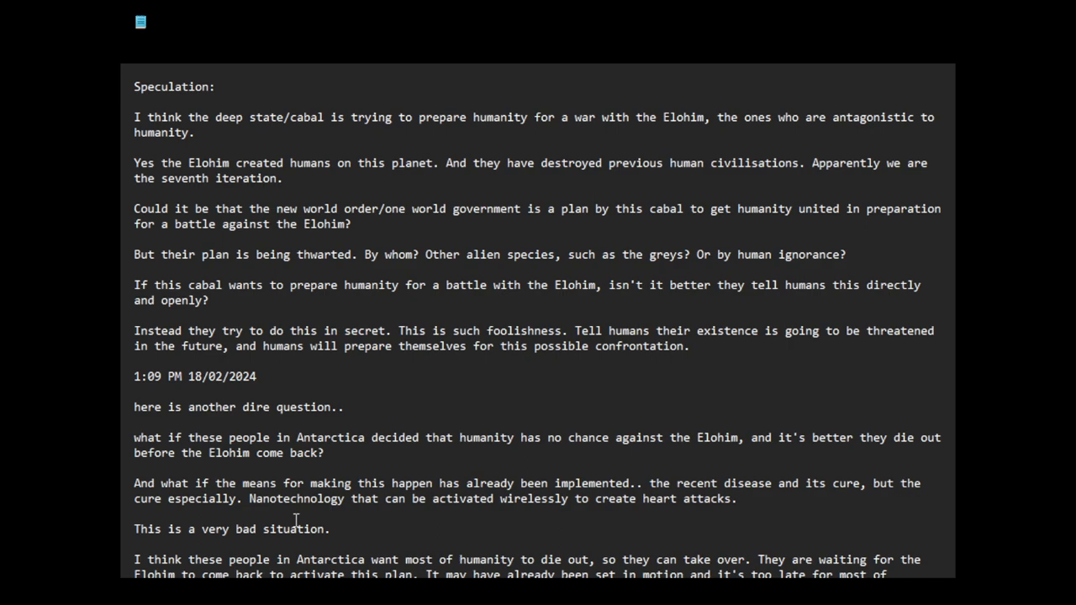
pyautogui.moveTo(524, 511)
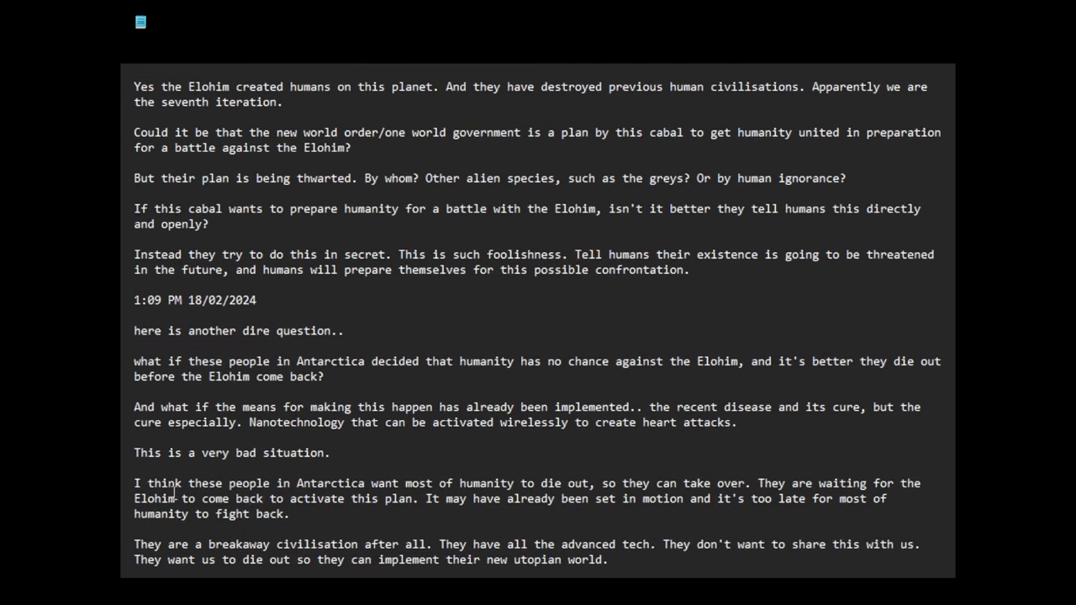
pyautogui.click(136, 467)
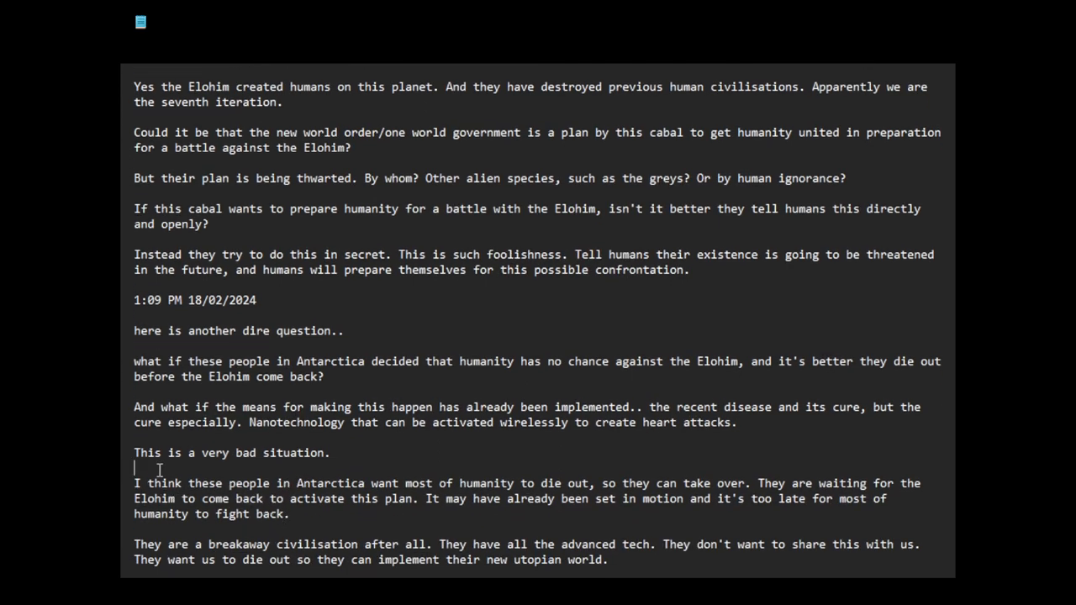
pyautogui.write('s')
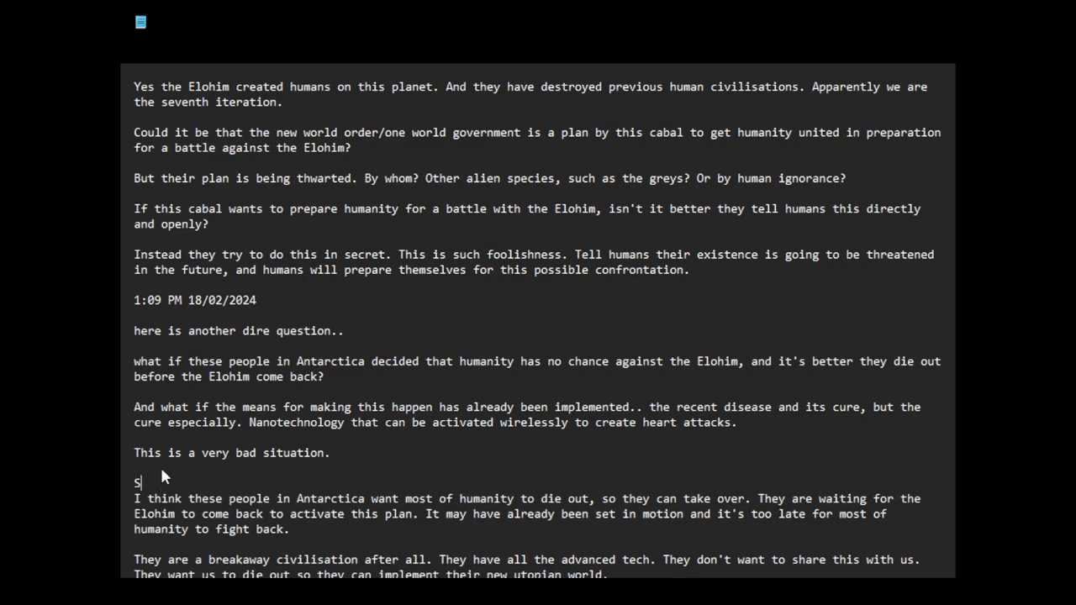
pyautogui.write('peculatg')
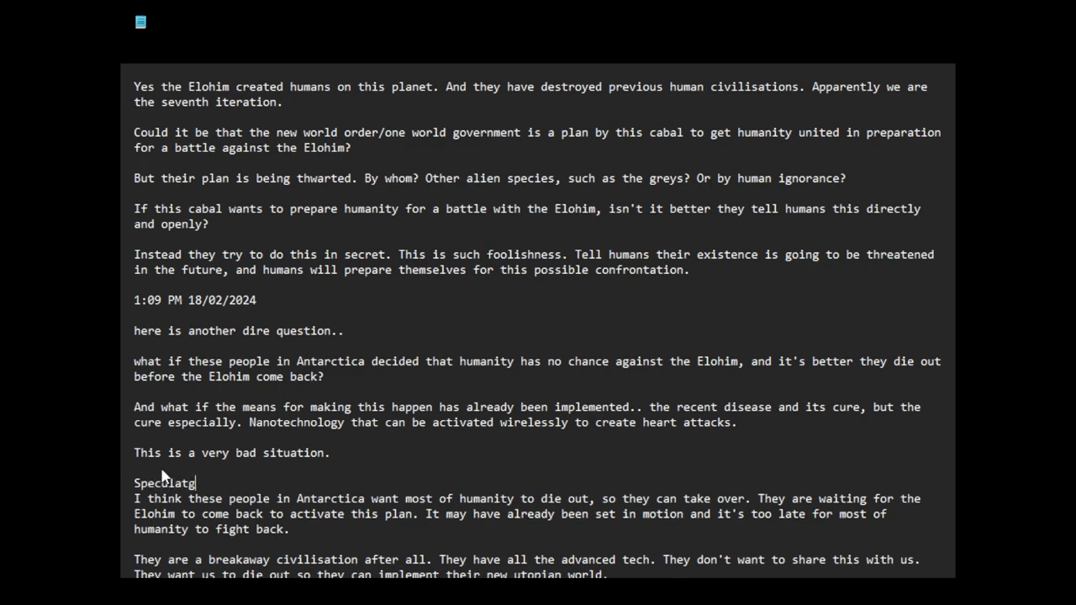
pyautogui.write('ion:')
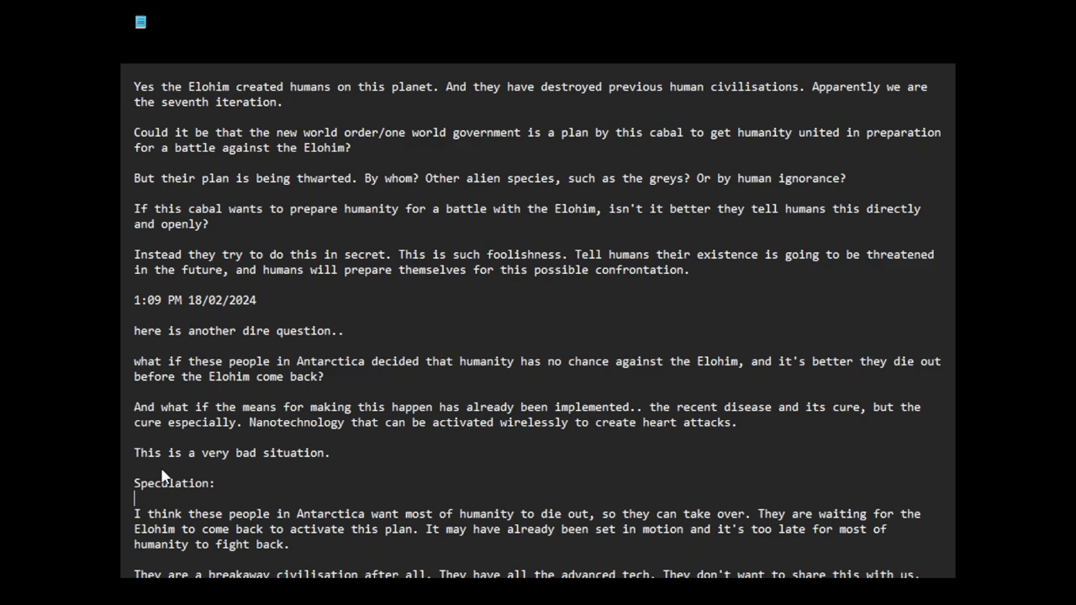
pyautogui.moveTo(387, 525)
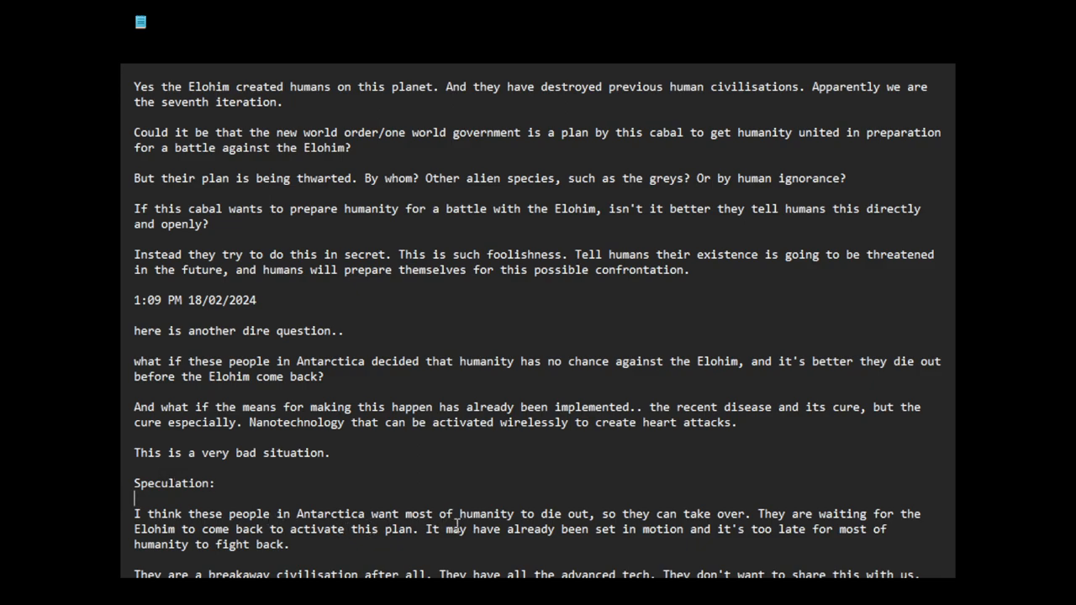
pyautogui.moveTo(635, 528)
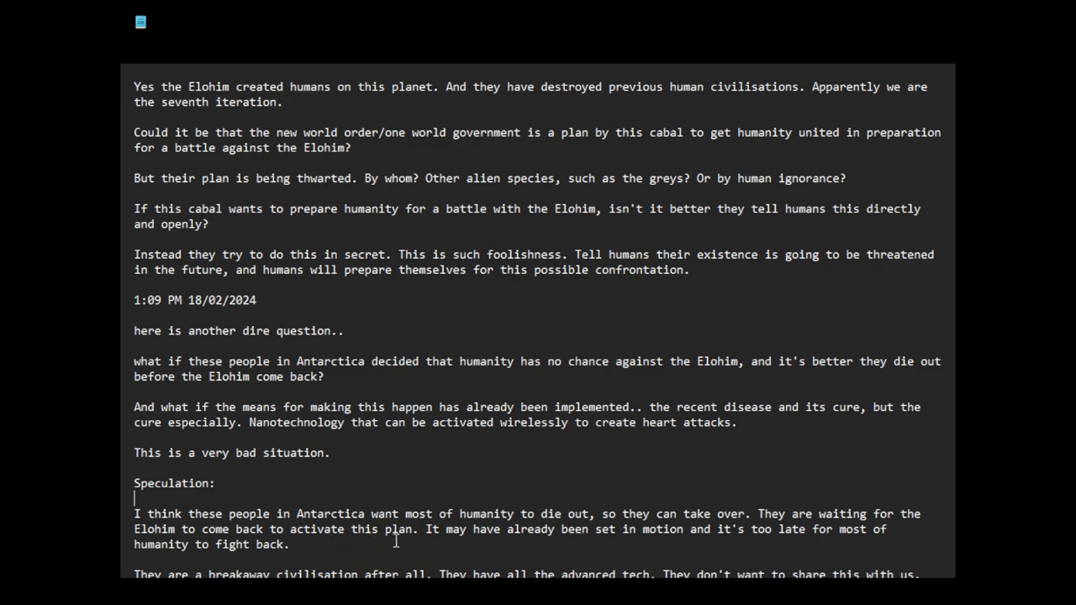
pyautogui.moveTo(488, 544)
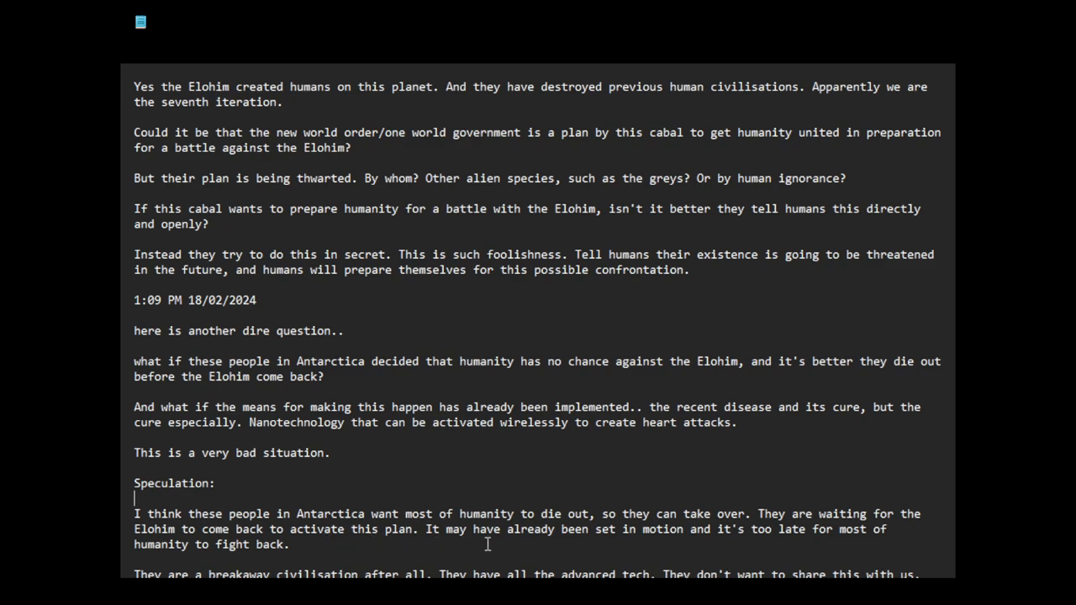
pyautogui.moveTo(637, 545)
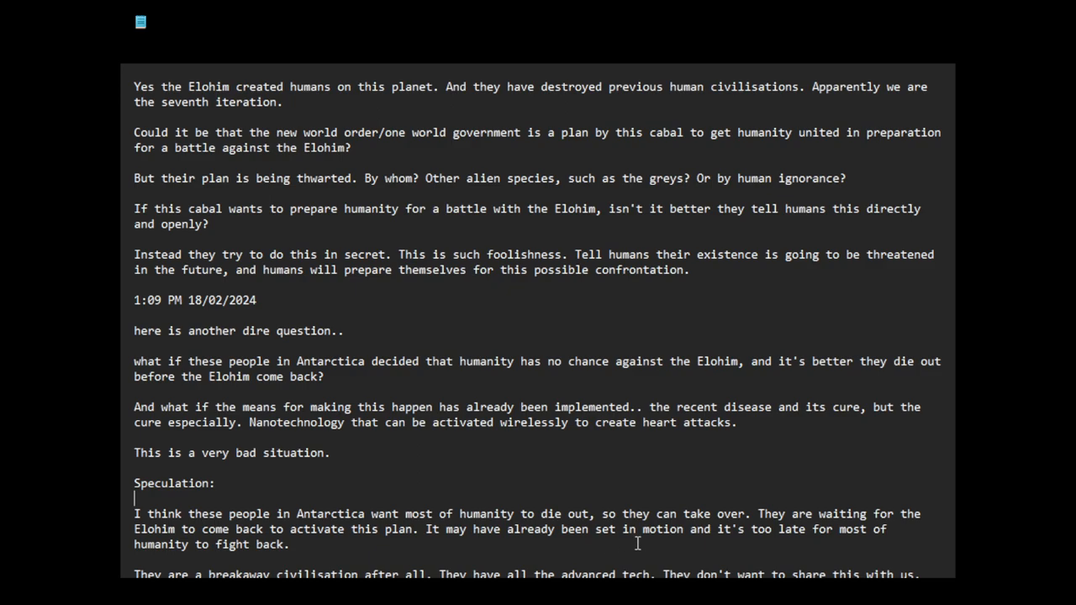
pyautogui.moveTo(810, 545)
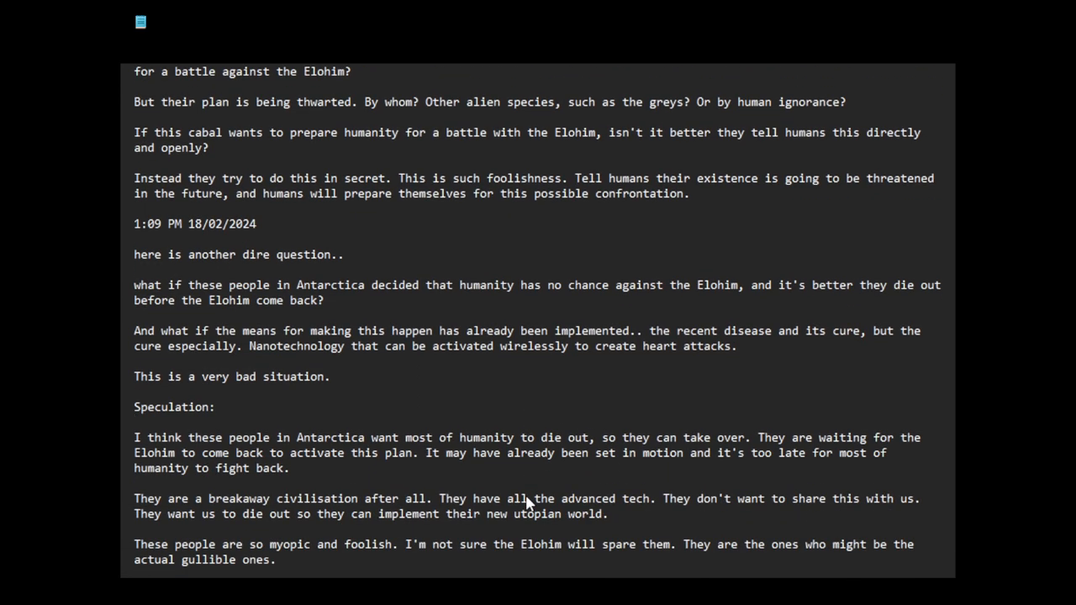
pyautogui.moveTo(516, 497)
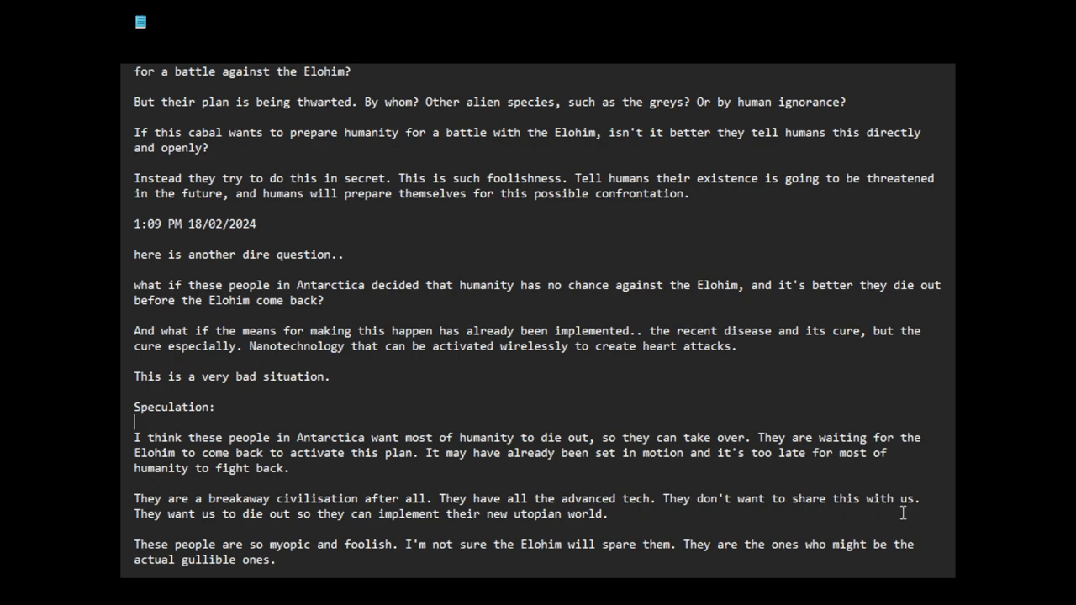
pyautogui.moveTo(259, 525)
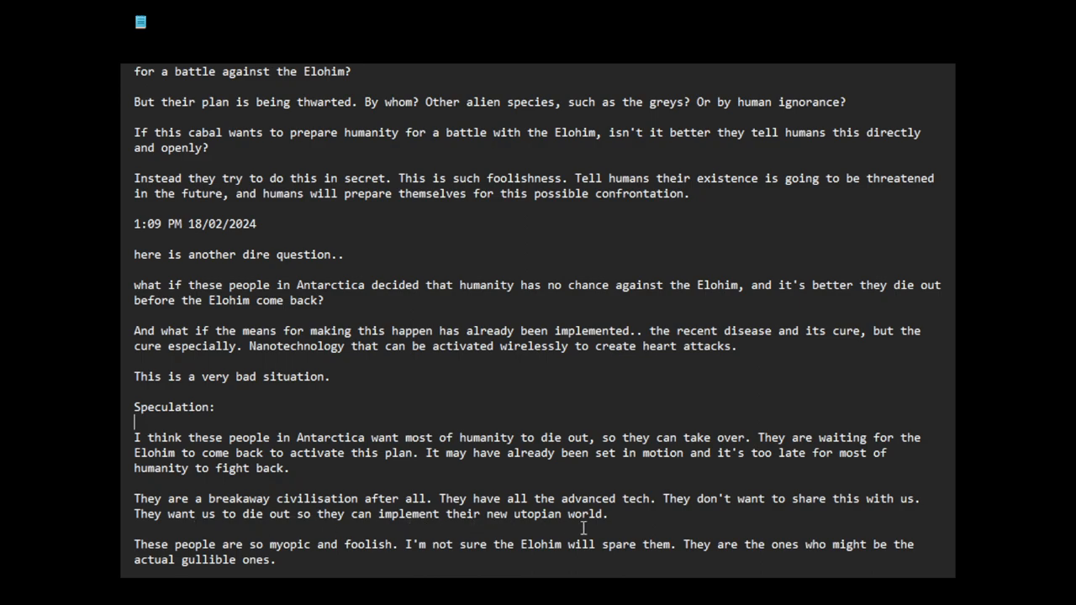
pyautogui.scroll(-3)
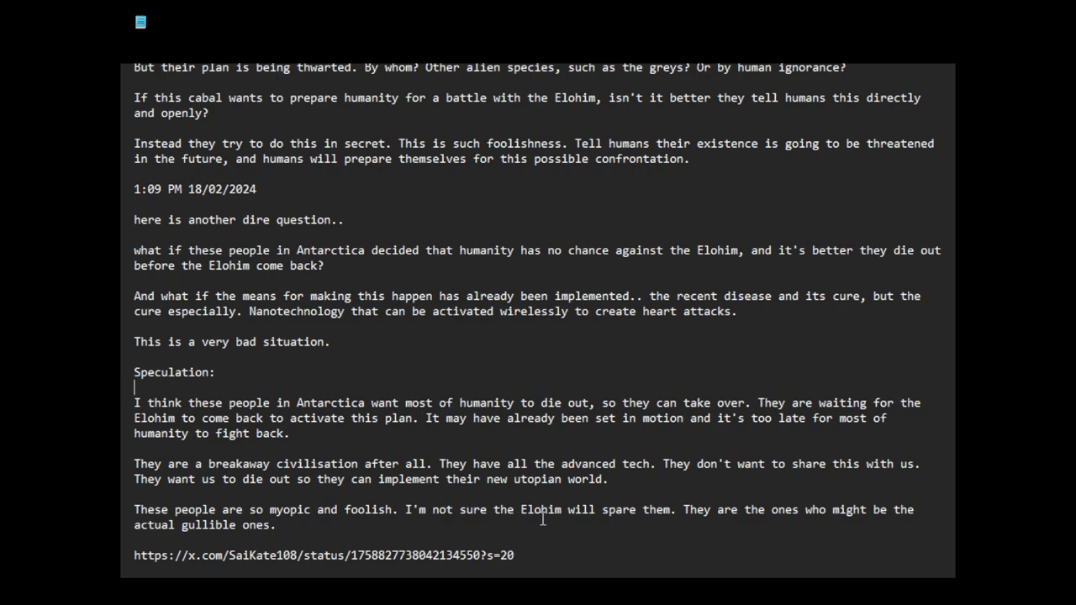
pyautogui.moveTo(706, 518)
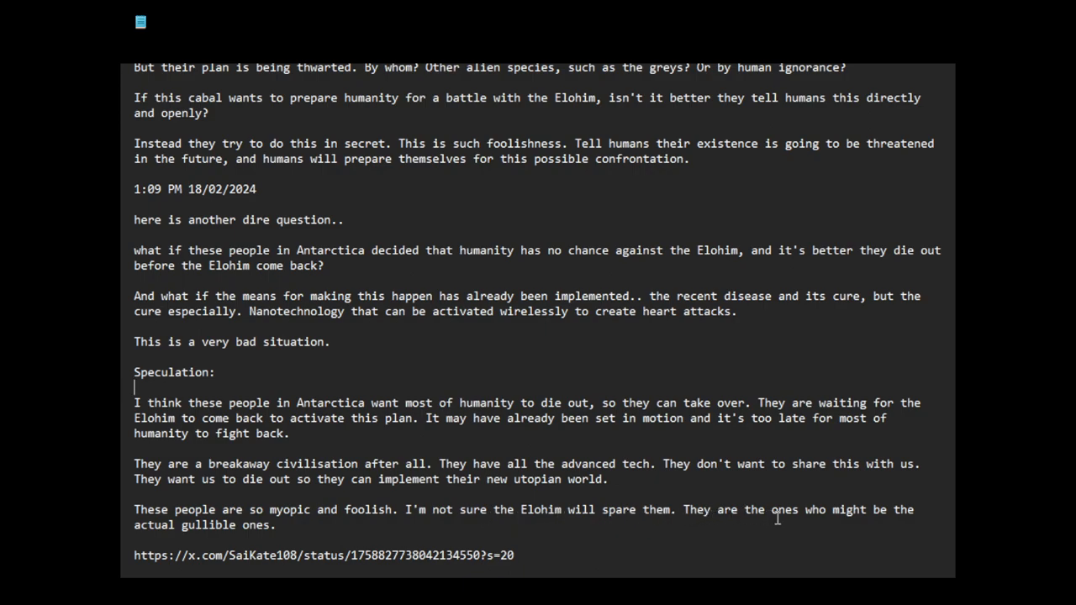
pyautogui.moveTo(861, 523)
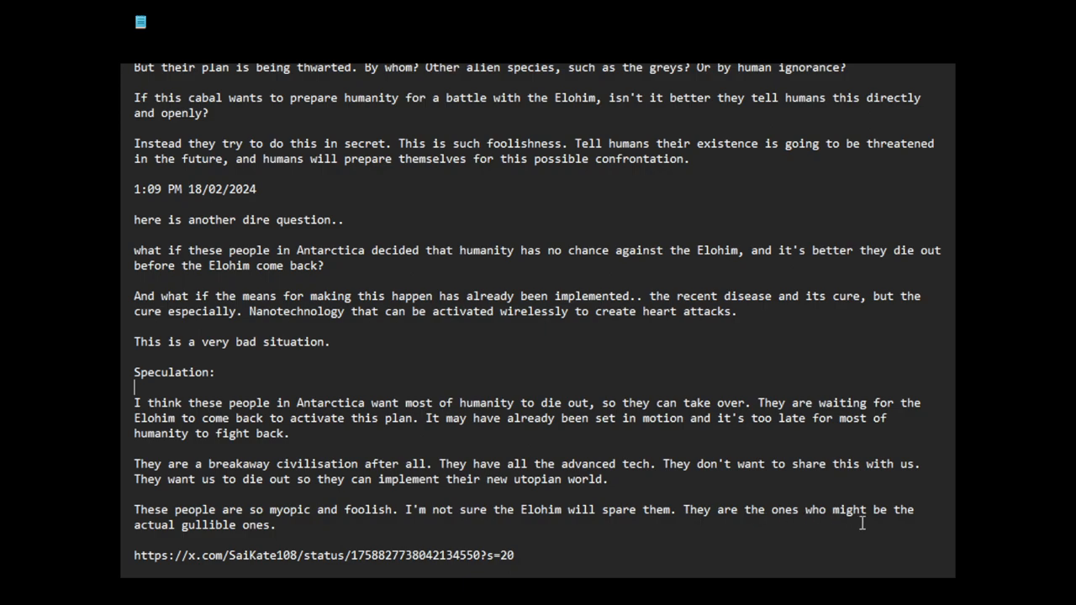
pyautogui.moveTo(316, 528)
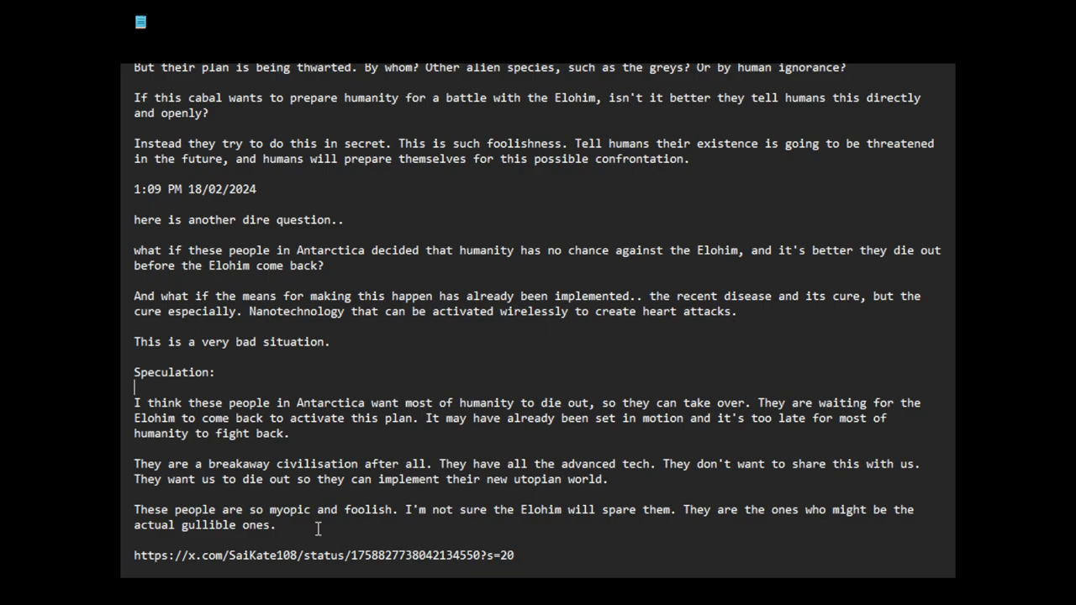
pyautogui.click(275, 524)
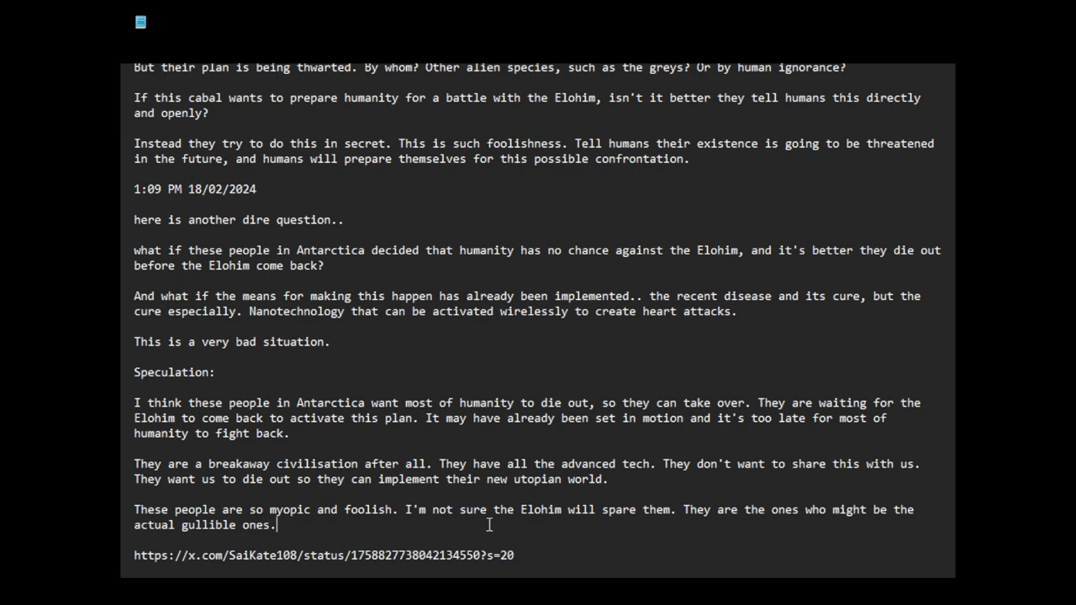
pyautogui.scroll(-3)
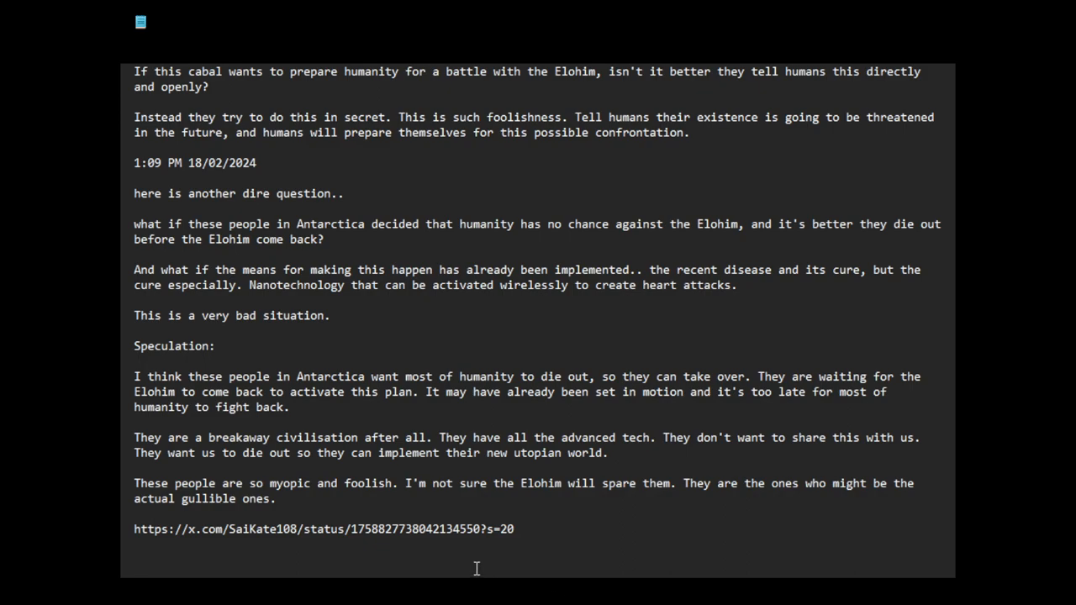
pyautogui.write('mermaid')
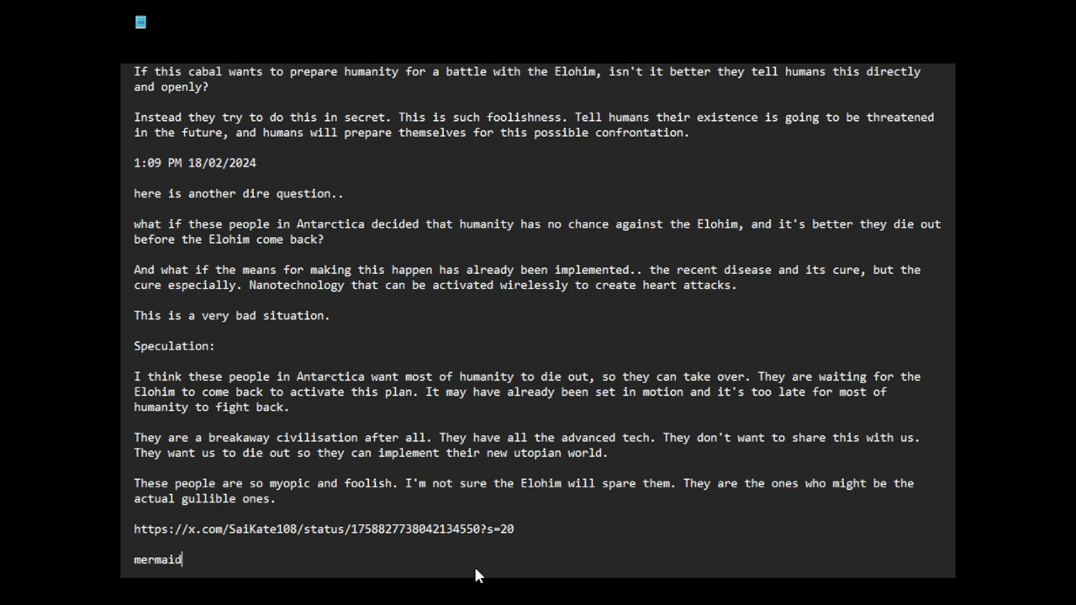
pyautogui.write('cry')
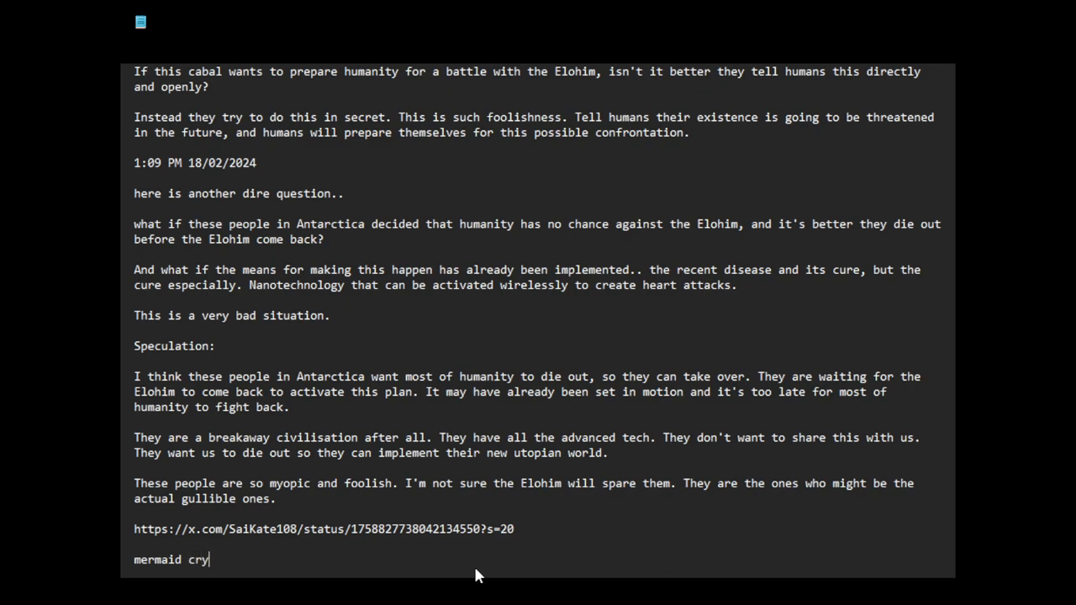
pyautogui.write('pt')
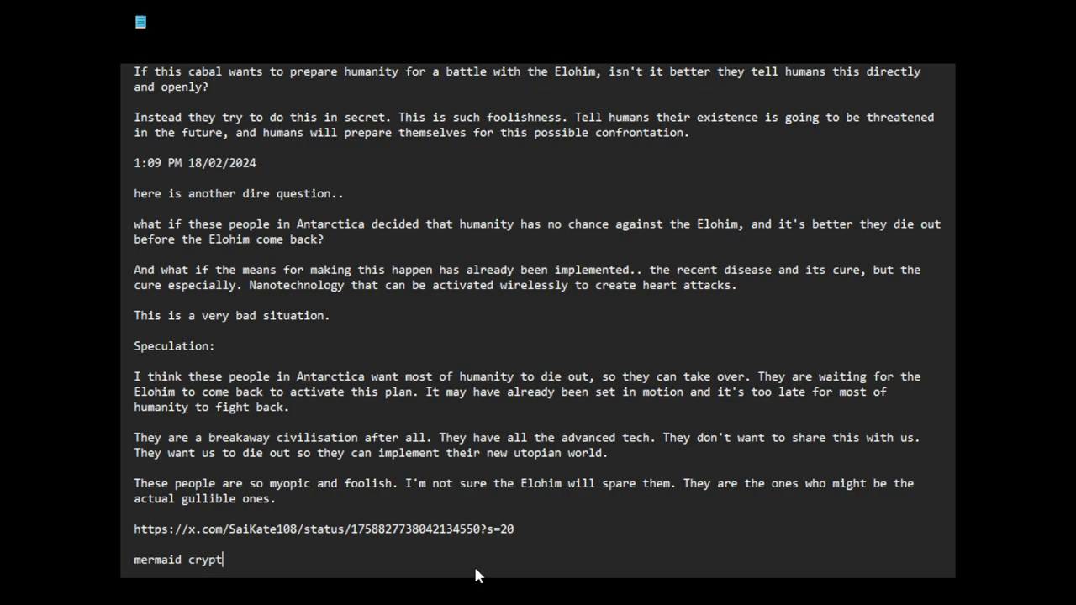
pyautogui.write(': https://youtu.be/bSG3kPa-jOU?si=_f-0J1yAl32c0Xza')
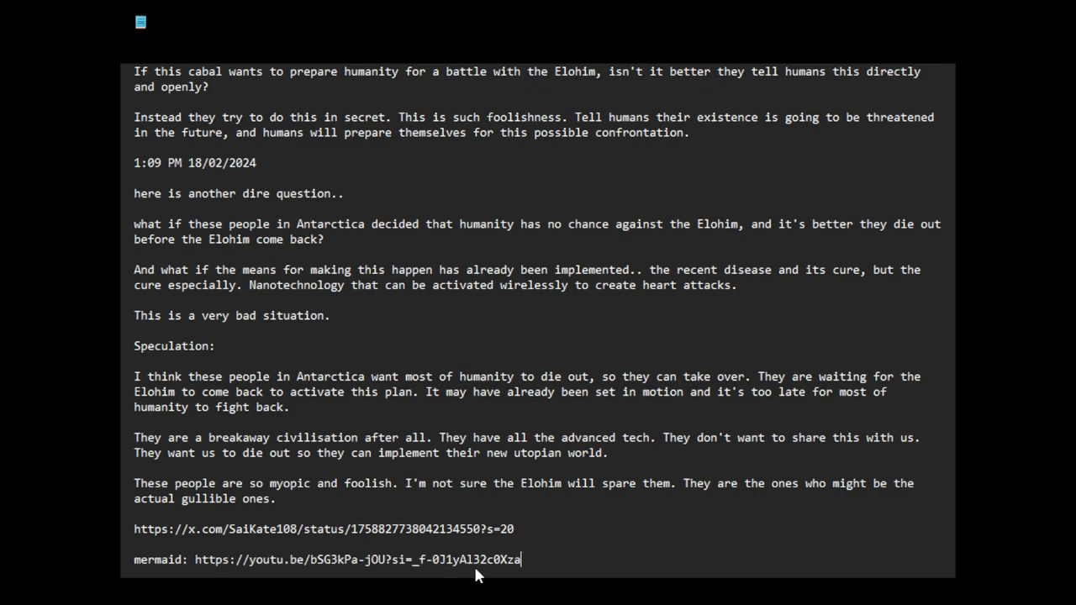
pyautogui.scroll(-3)
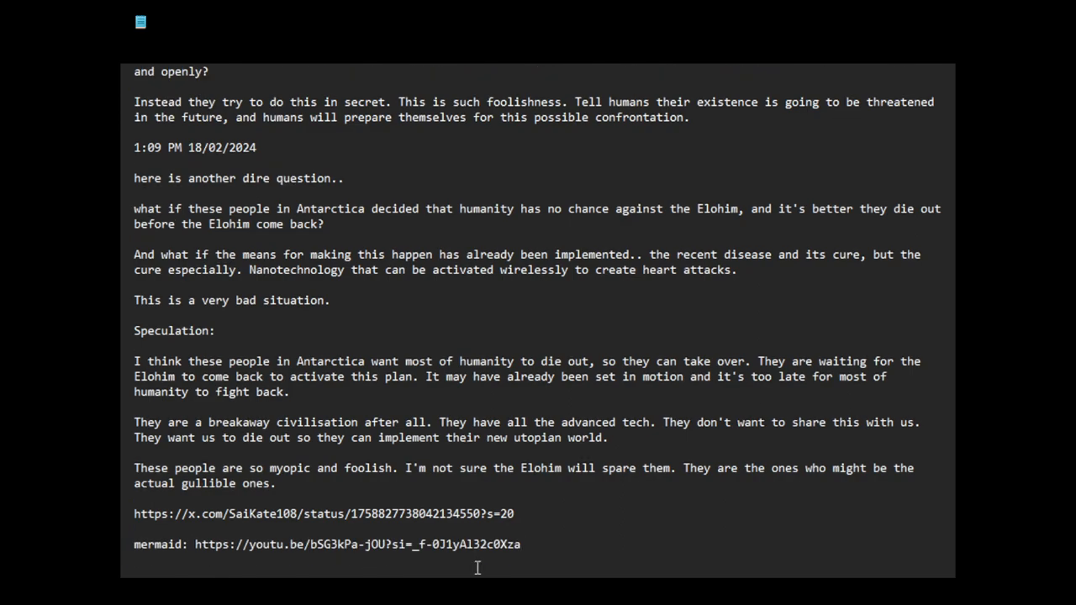
pyautogui.moveTo(477, 518)
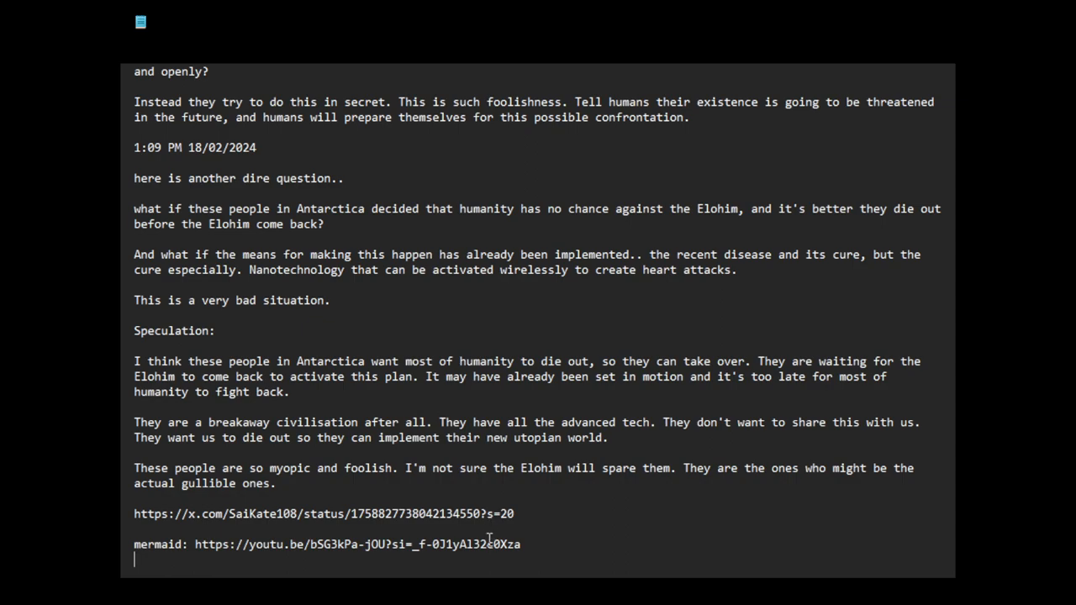
pyautogui.moveTo(490, 547)
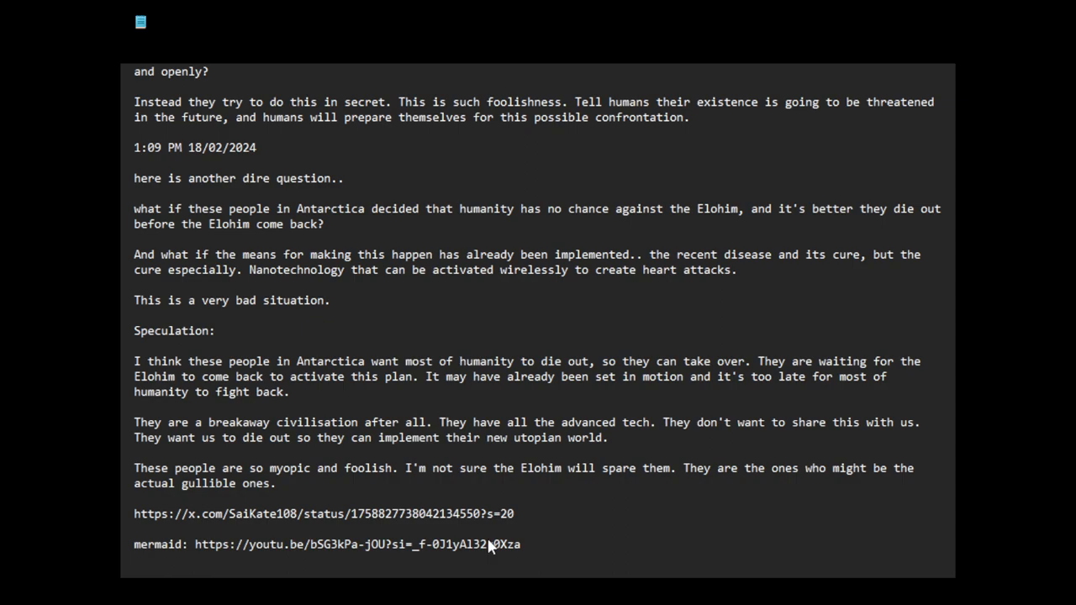
pyautogui.moveTo(891, 3)
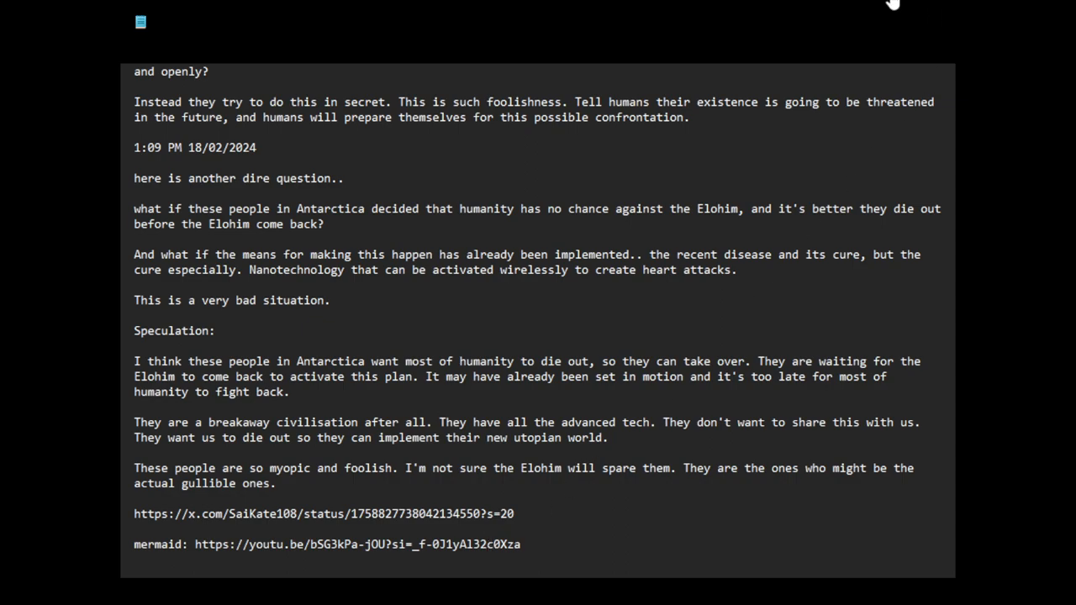
pyautogui.moveTo(900, 119)
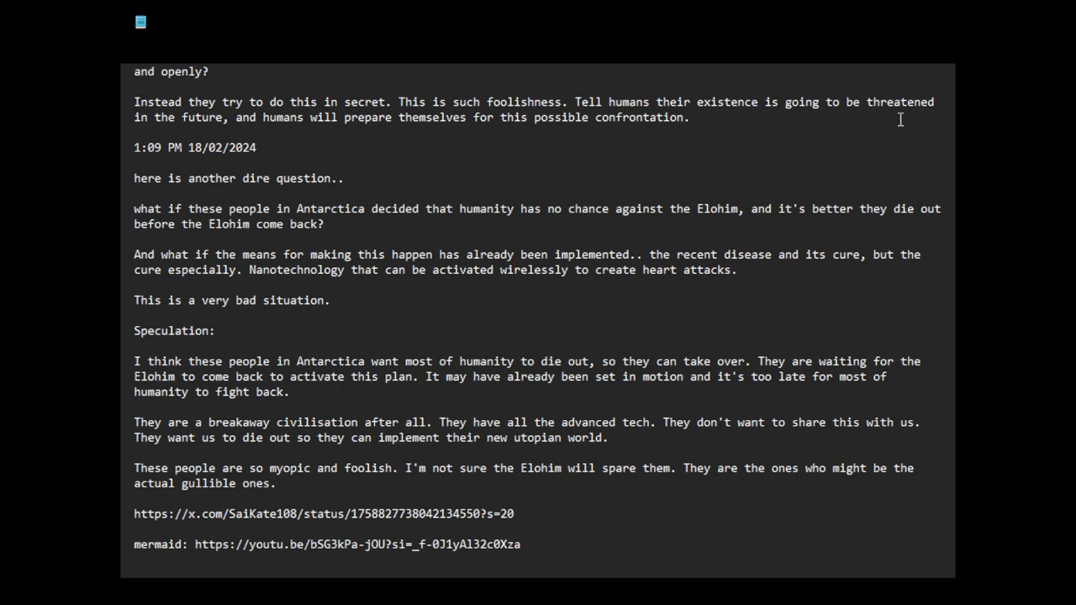
pyautogui.moveTo(481, 591)
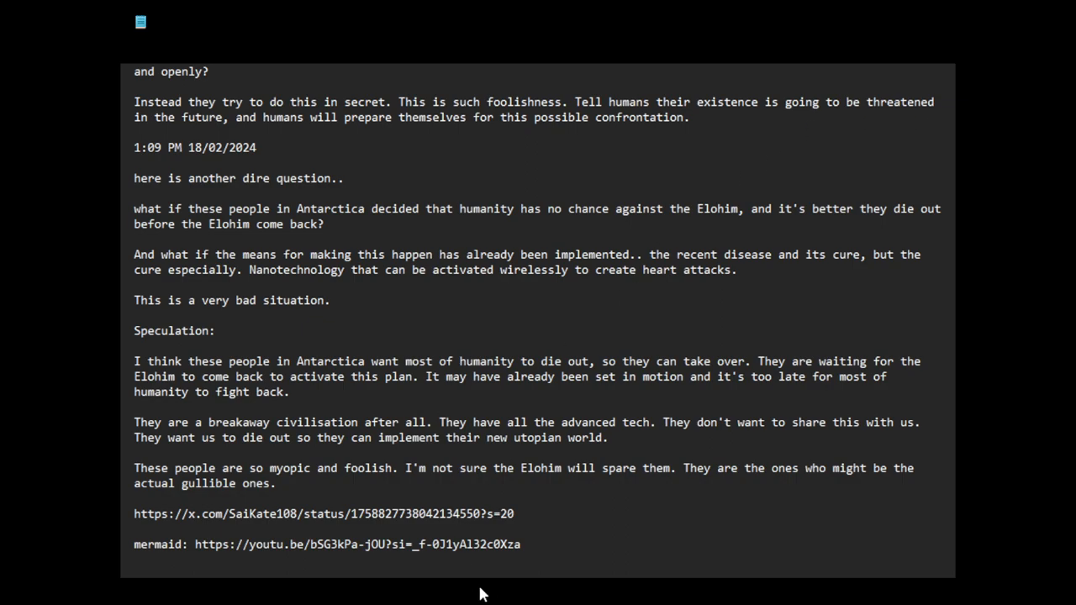
# Add 'Tell humans the truth.' then the youtube.com/live/Z2ojx_p9M9g link as the final lines
pyautogui.write('Tell humans the truth.')
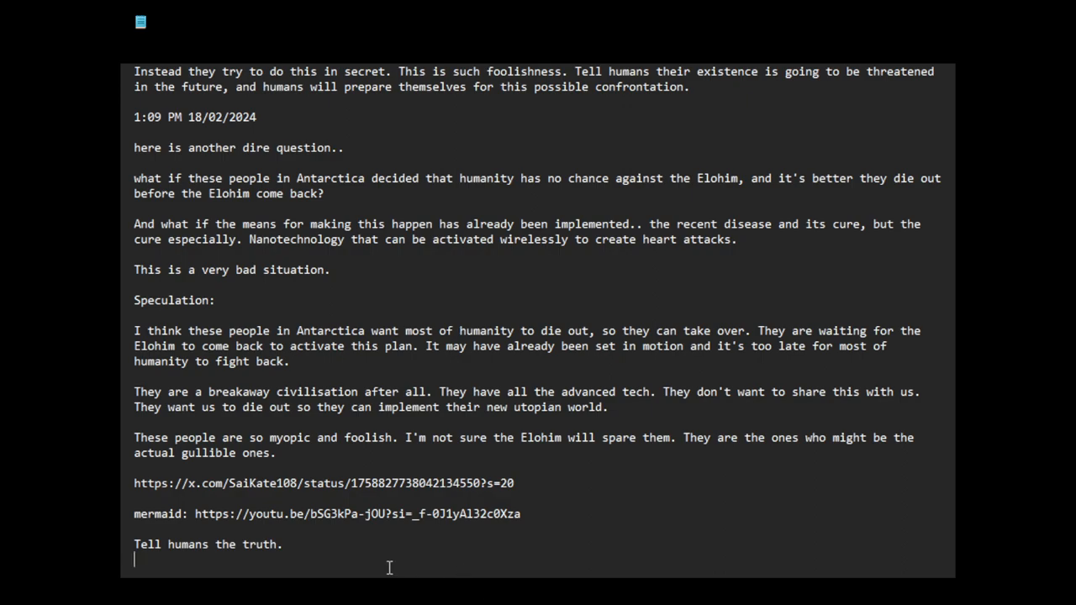
pyautogui.write('https://www.youtube.com/live/Z2ojx_p9M9g?si=TQxiY_RI898gGLty')
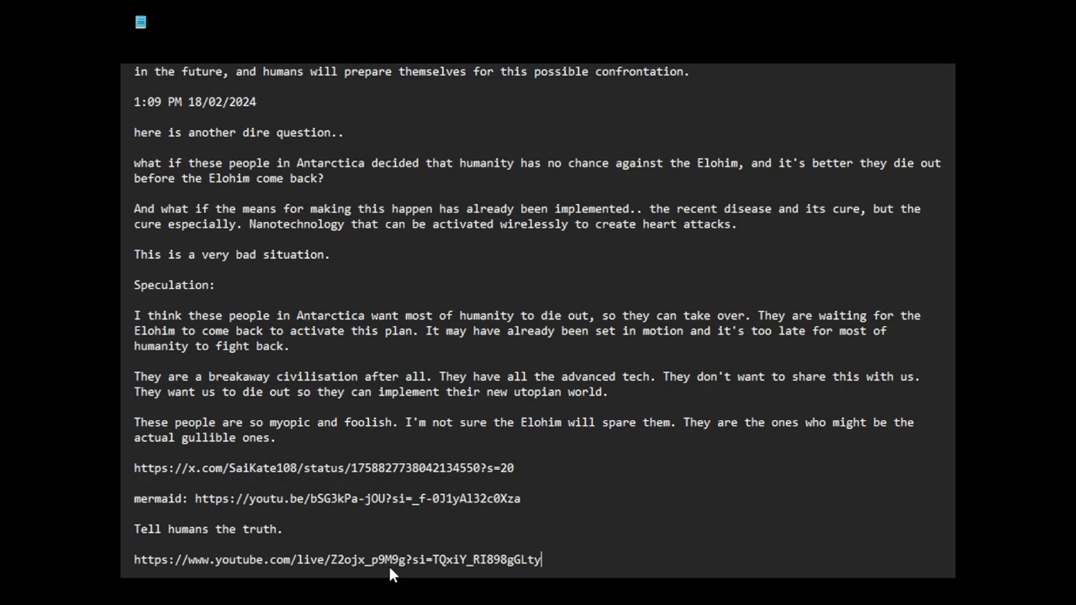